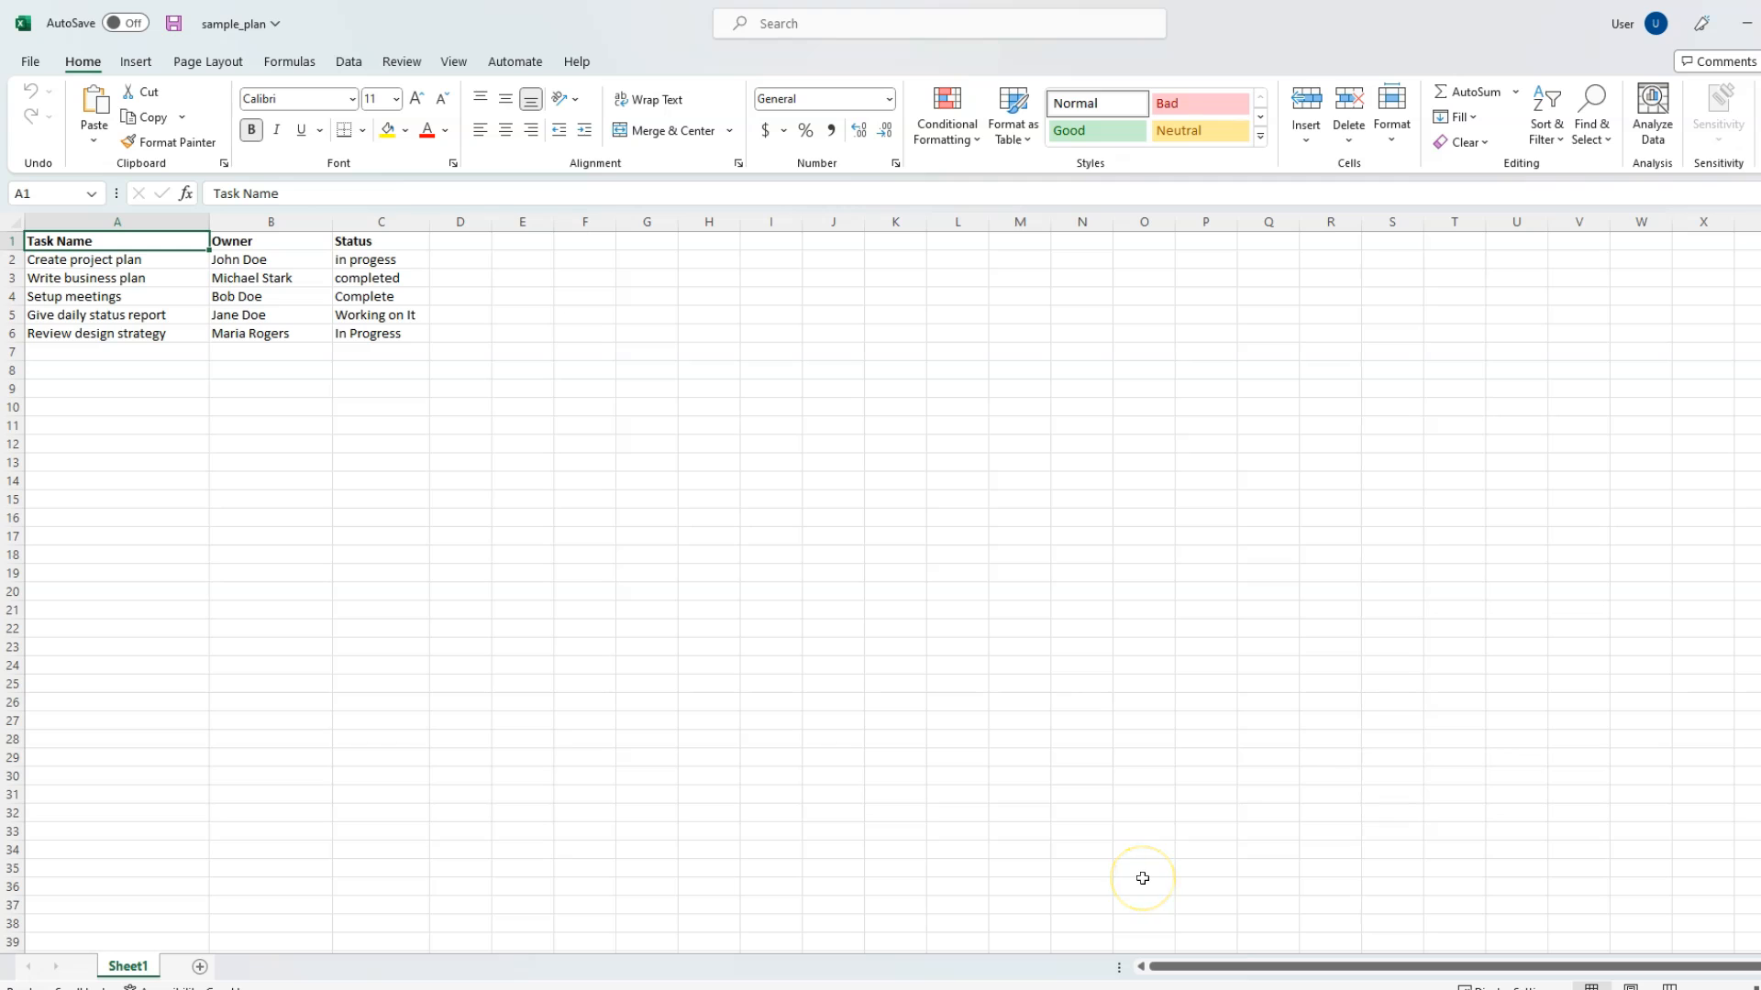
# Inspect the Owner and Status columns and the first Status entries in sample_plan.xlsx
pyautogui.click(269, 221)
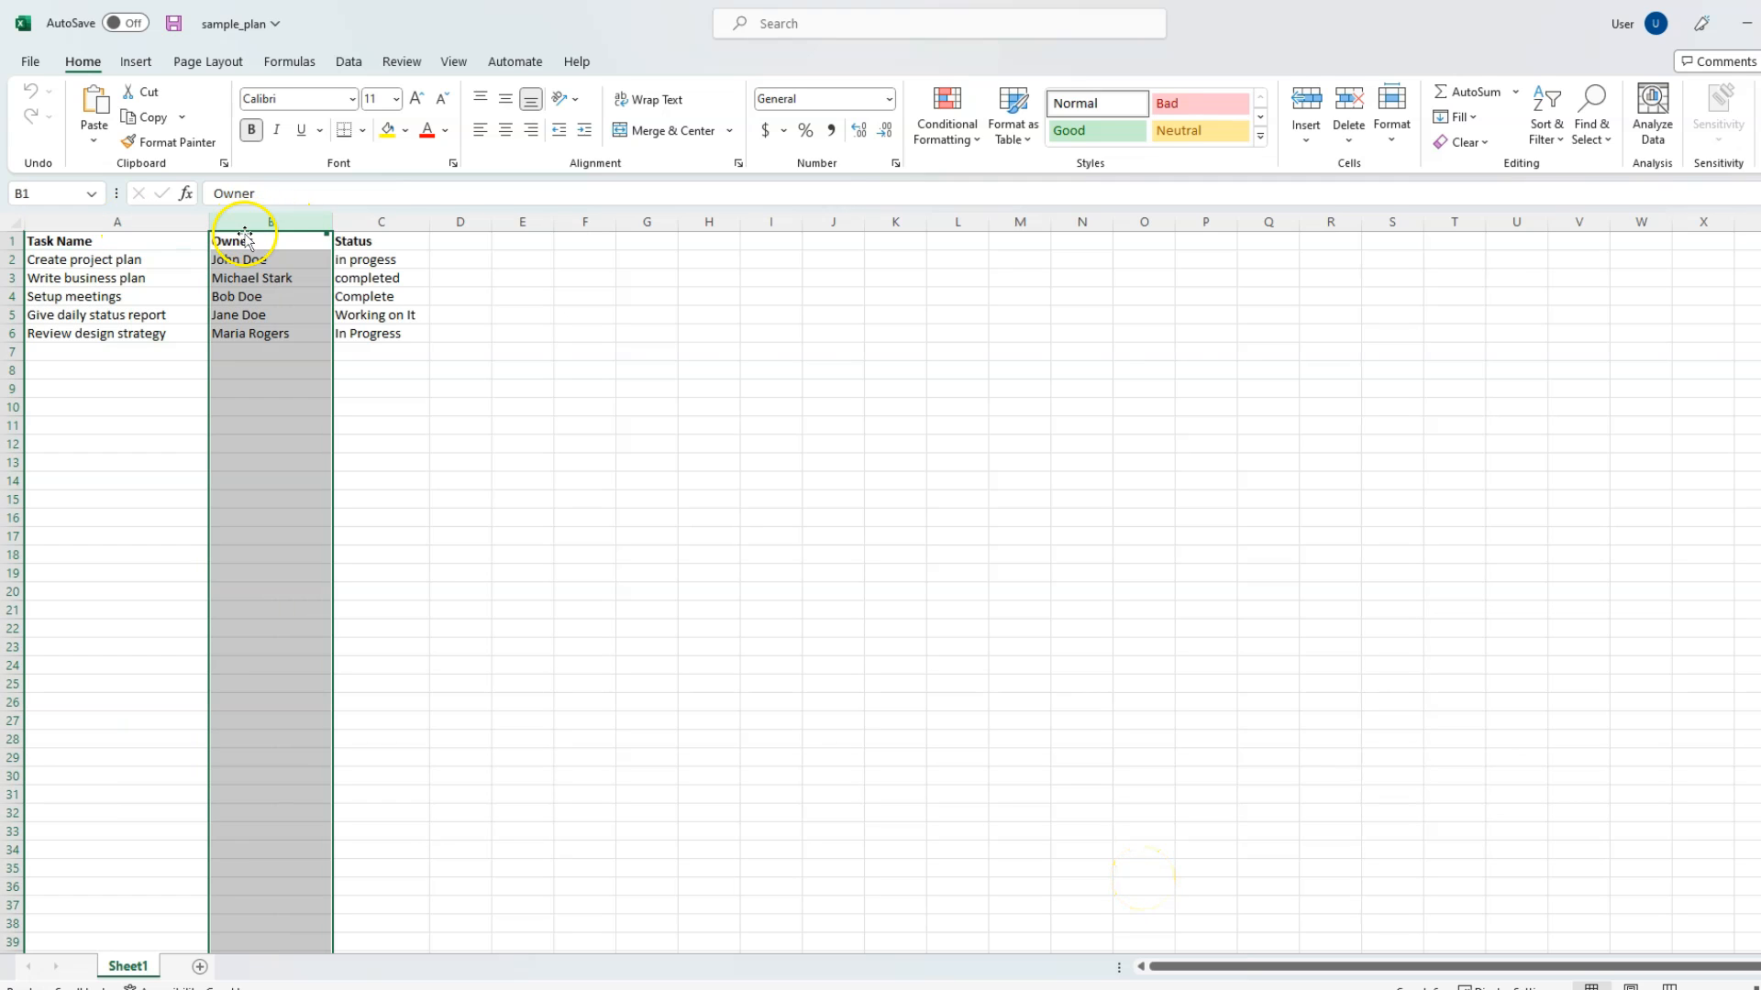
pyautogui.click(381, 221)
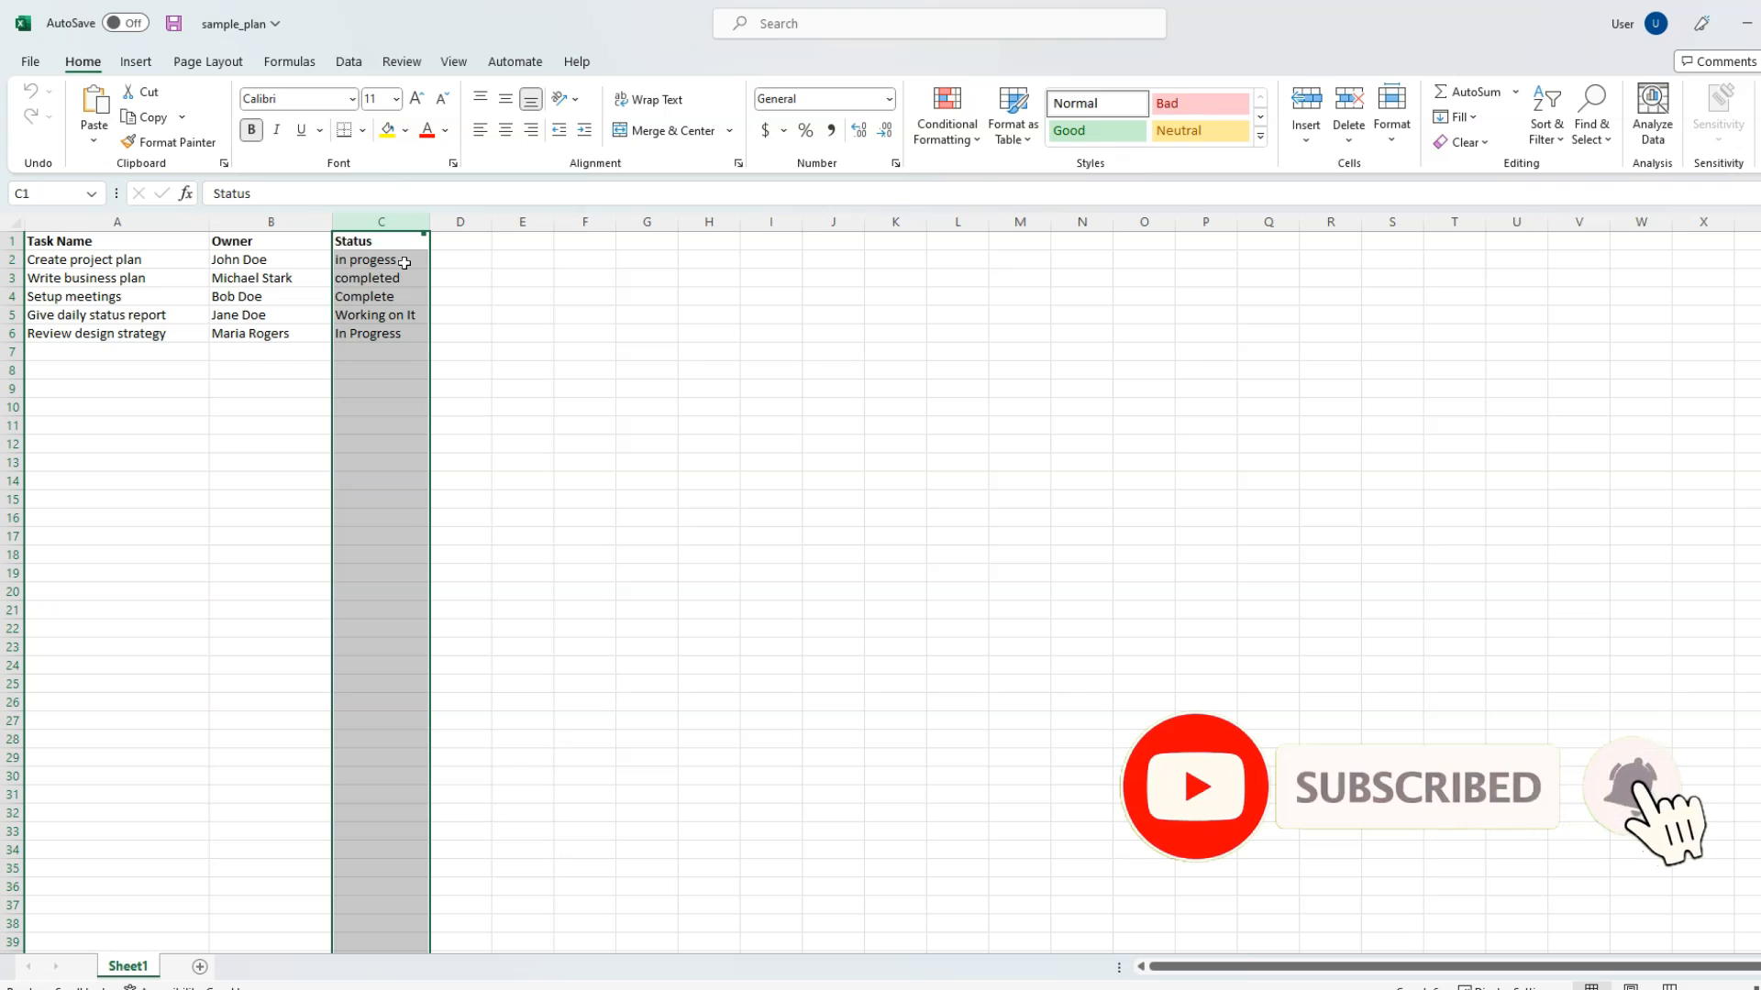
pyautogui.click(381, 260)
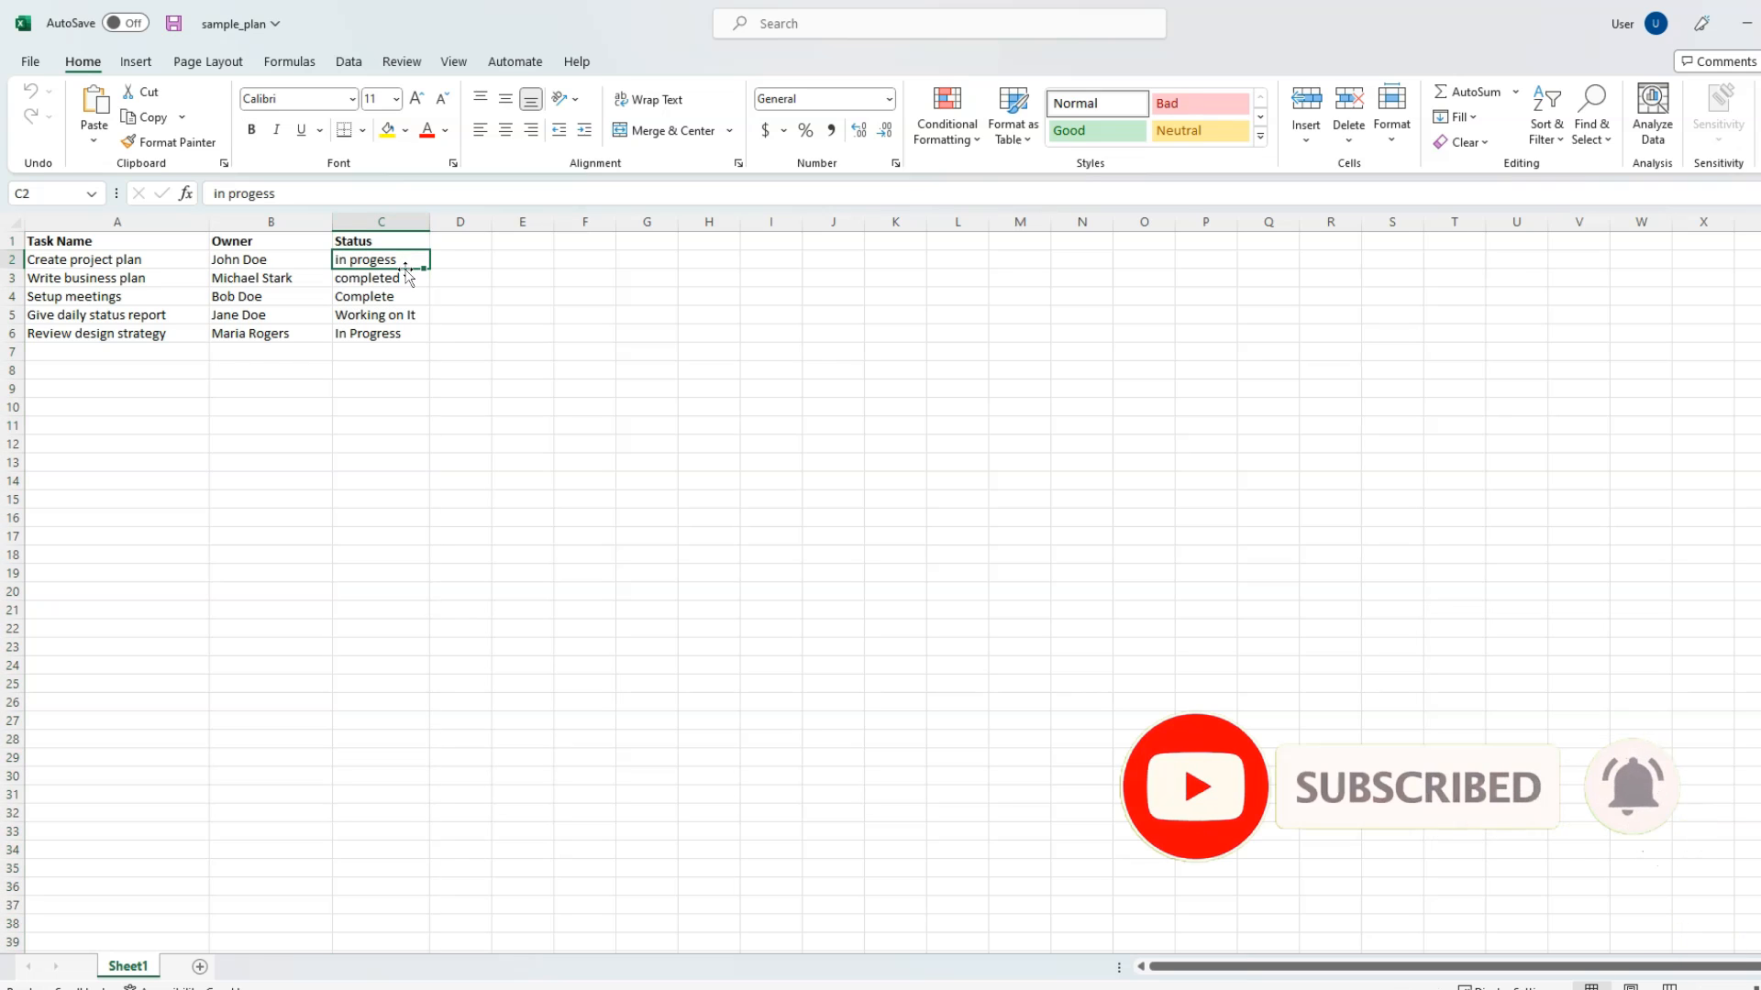
pyautogui.click(380, 276)
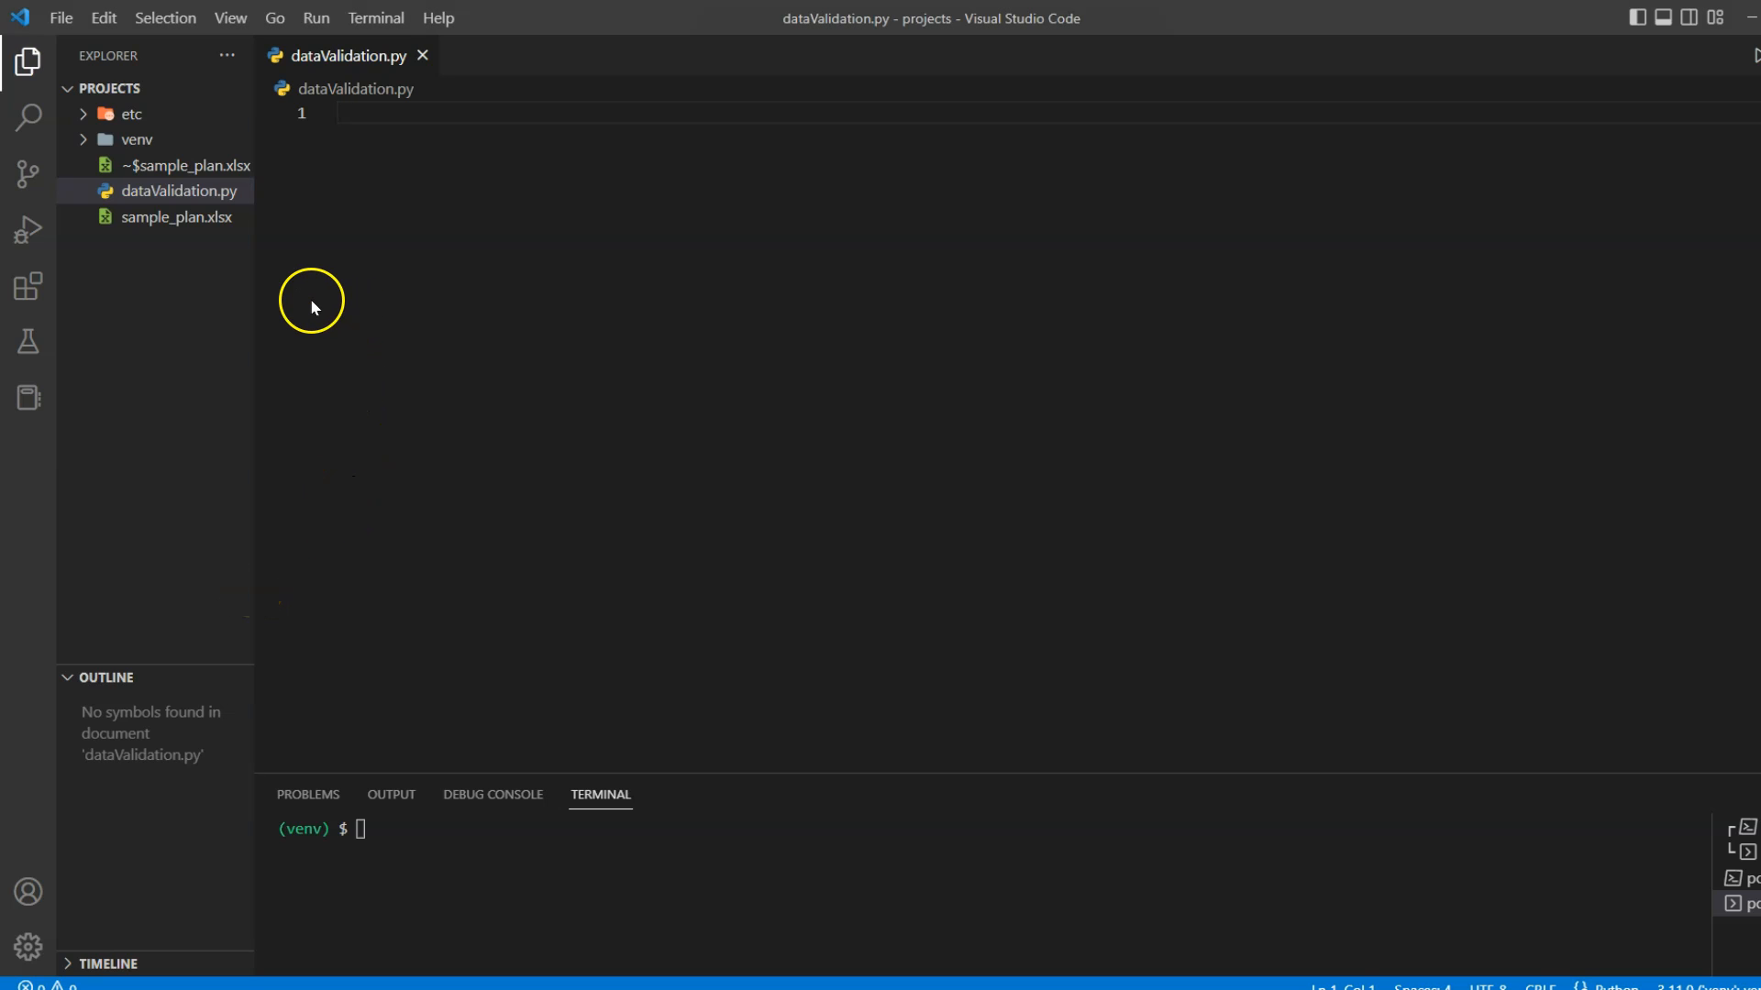
# Write code importing openpyxl, loading sample_plan.xlsx, taking the active sheet, and listing the three status options
pyautogui.write('import openpyxl')
pyautogui.write('from openpyxl.worksheet.datavalidation import DataValidation')
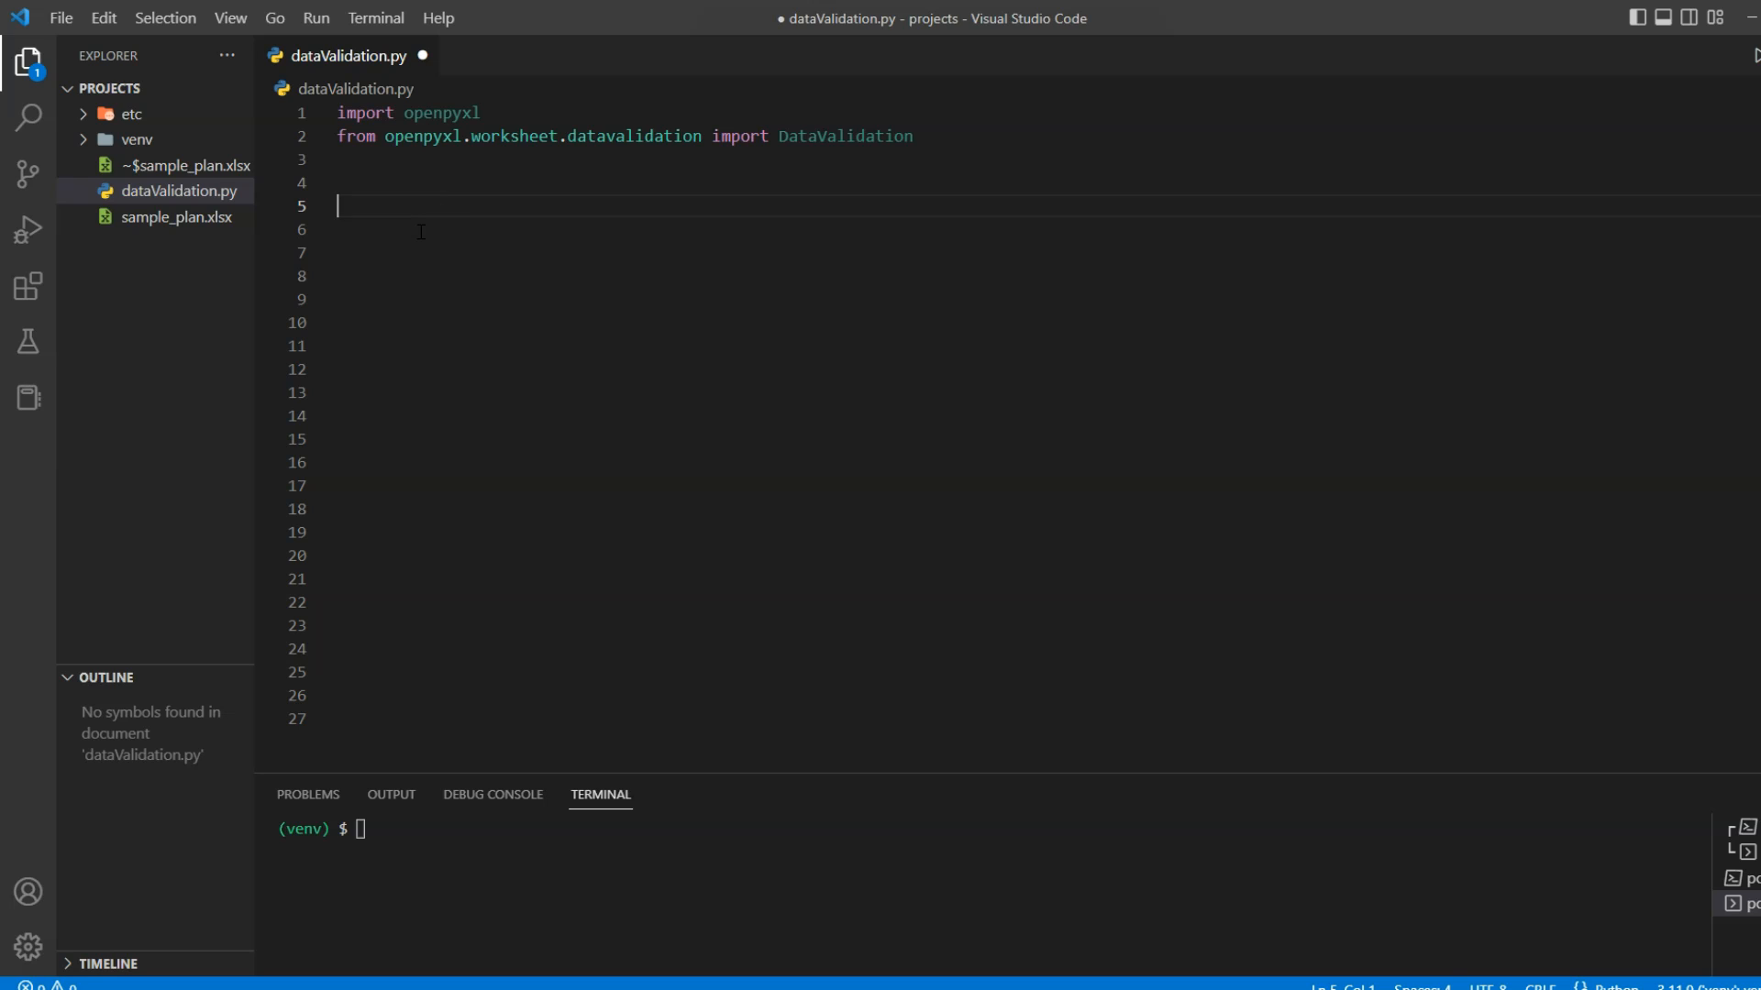
pyautogui.write("wb = openpyxl.load_workbook('sample_plan.xlsx')")
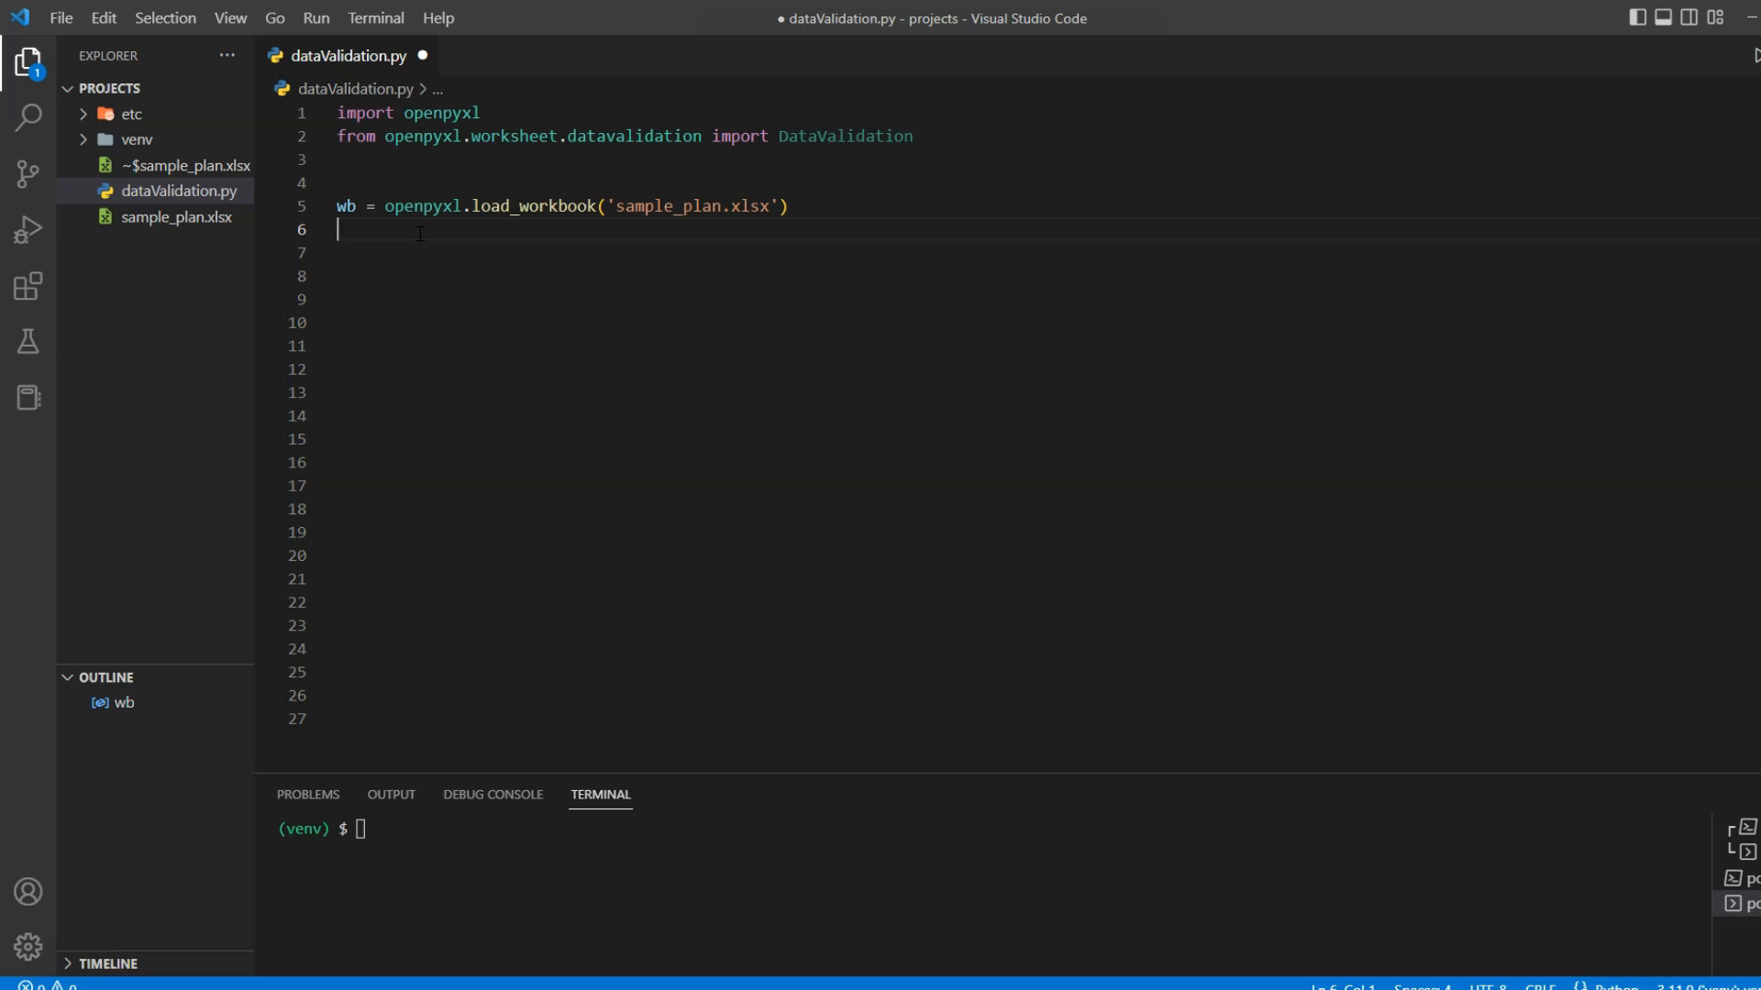
pyautogui.write('sheet = wb.active')
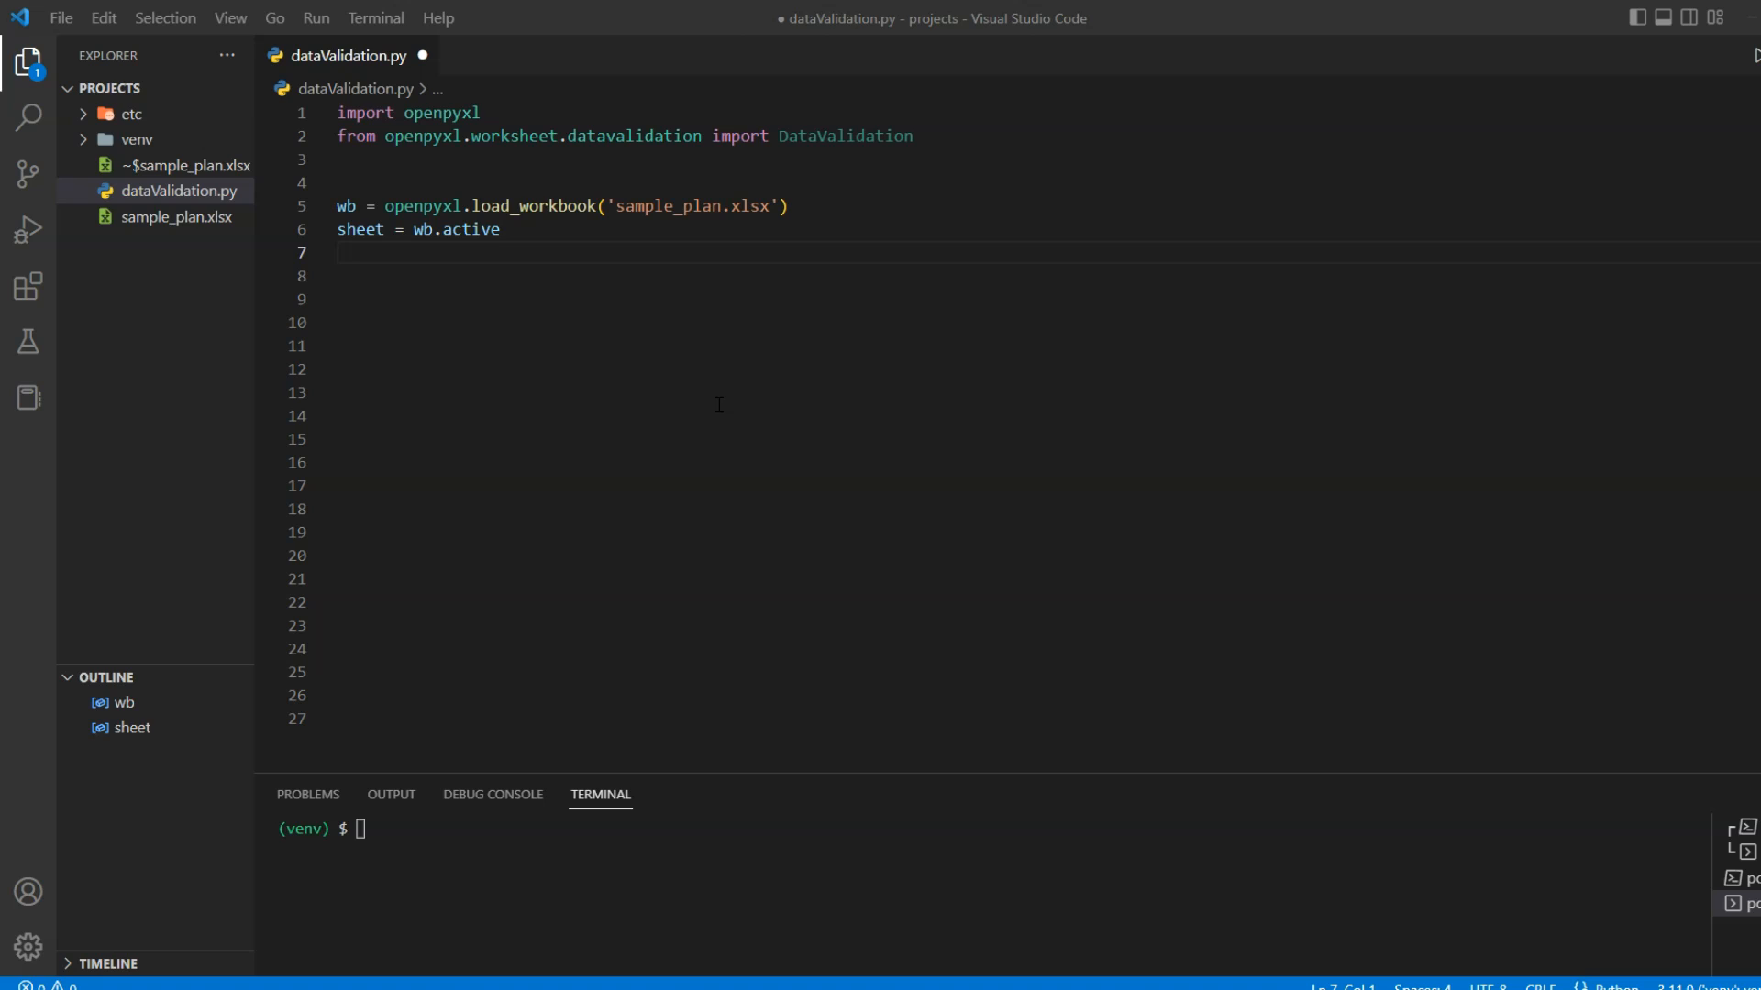
pyautogui.write('valid_options = \'"Not Started, In Progress, Completed"\'')
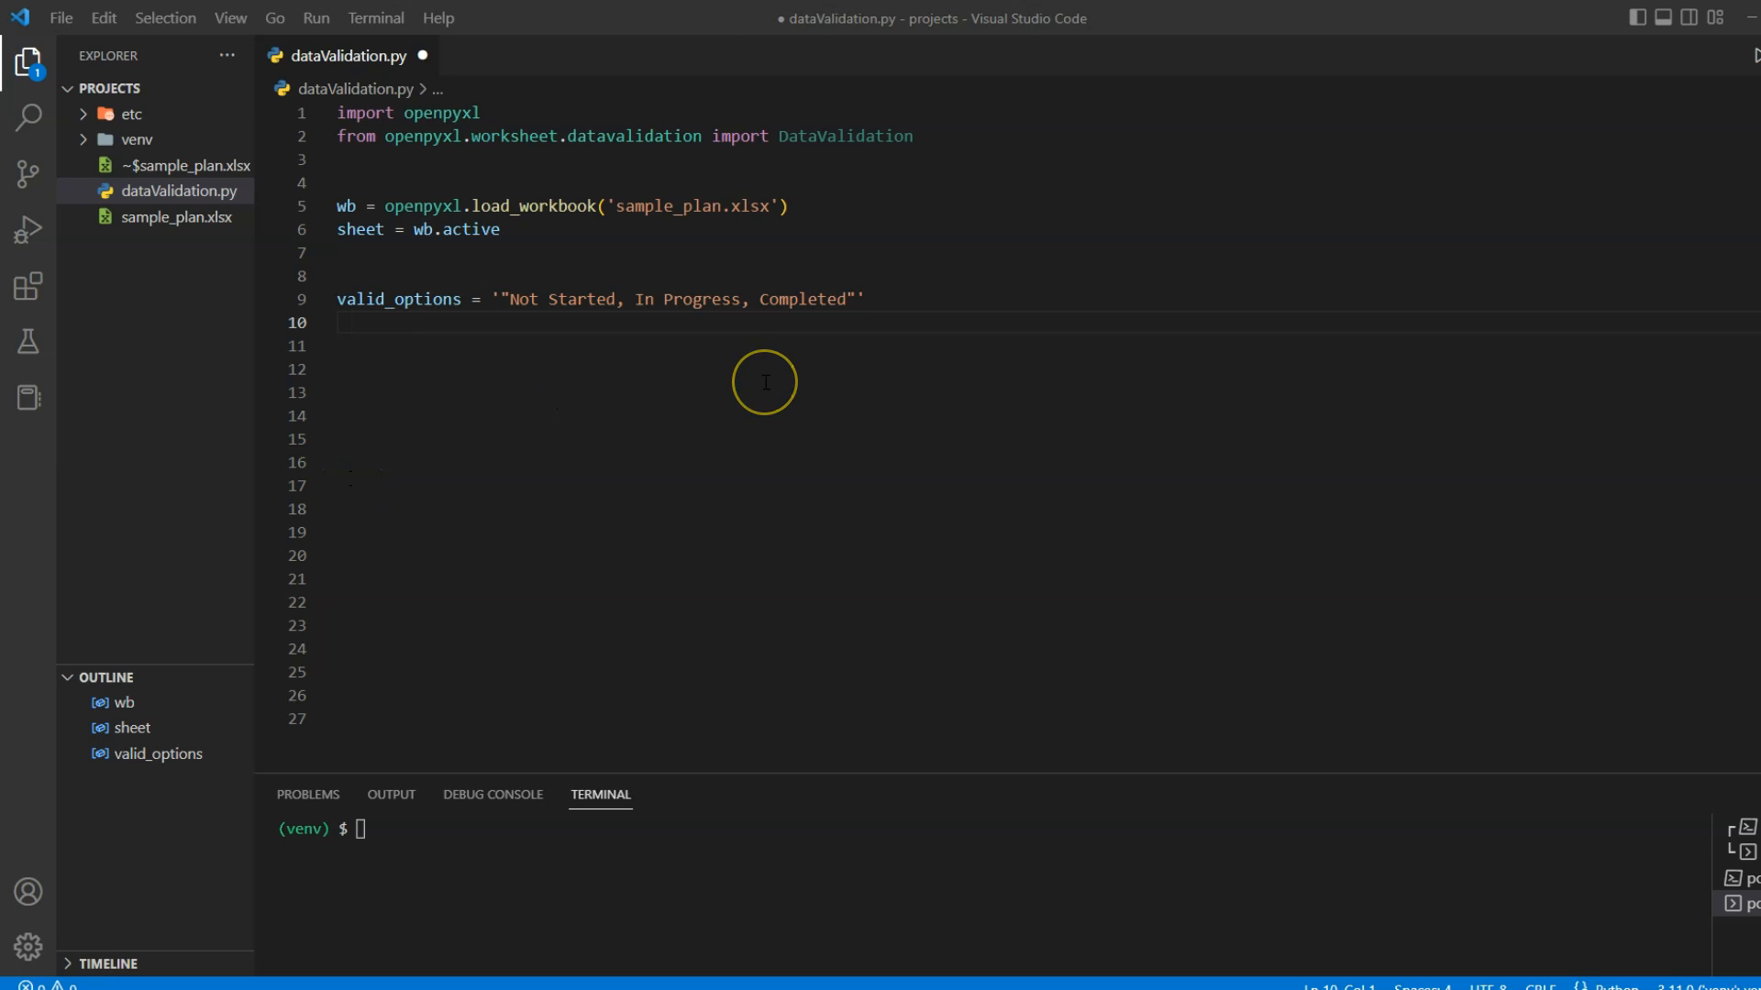
pyautogui.moveTo(826, 299)
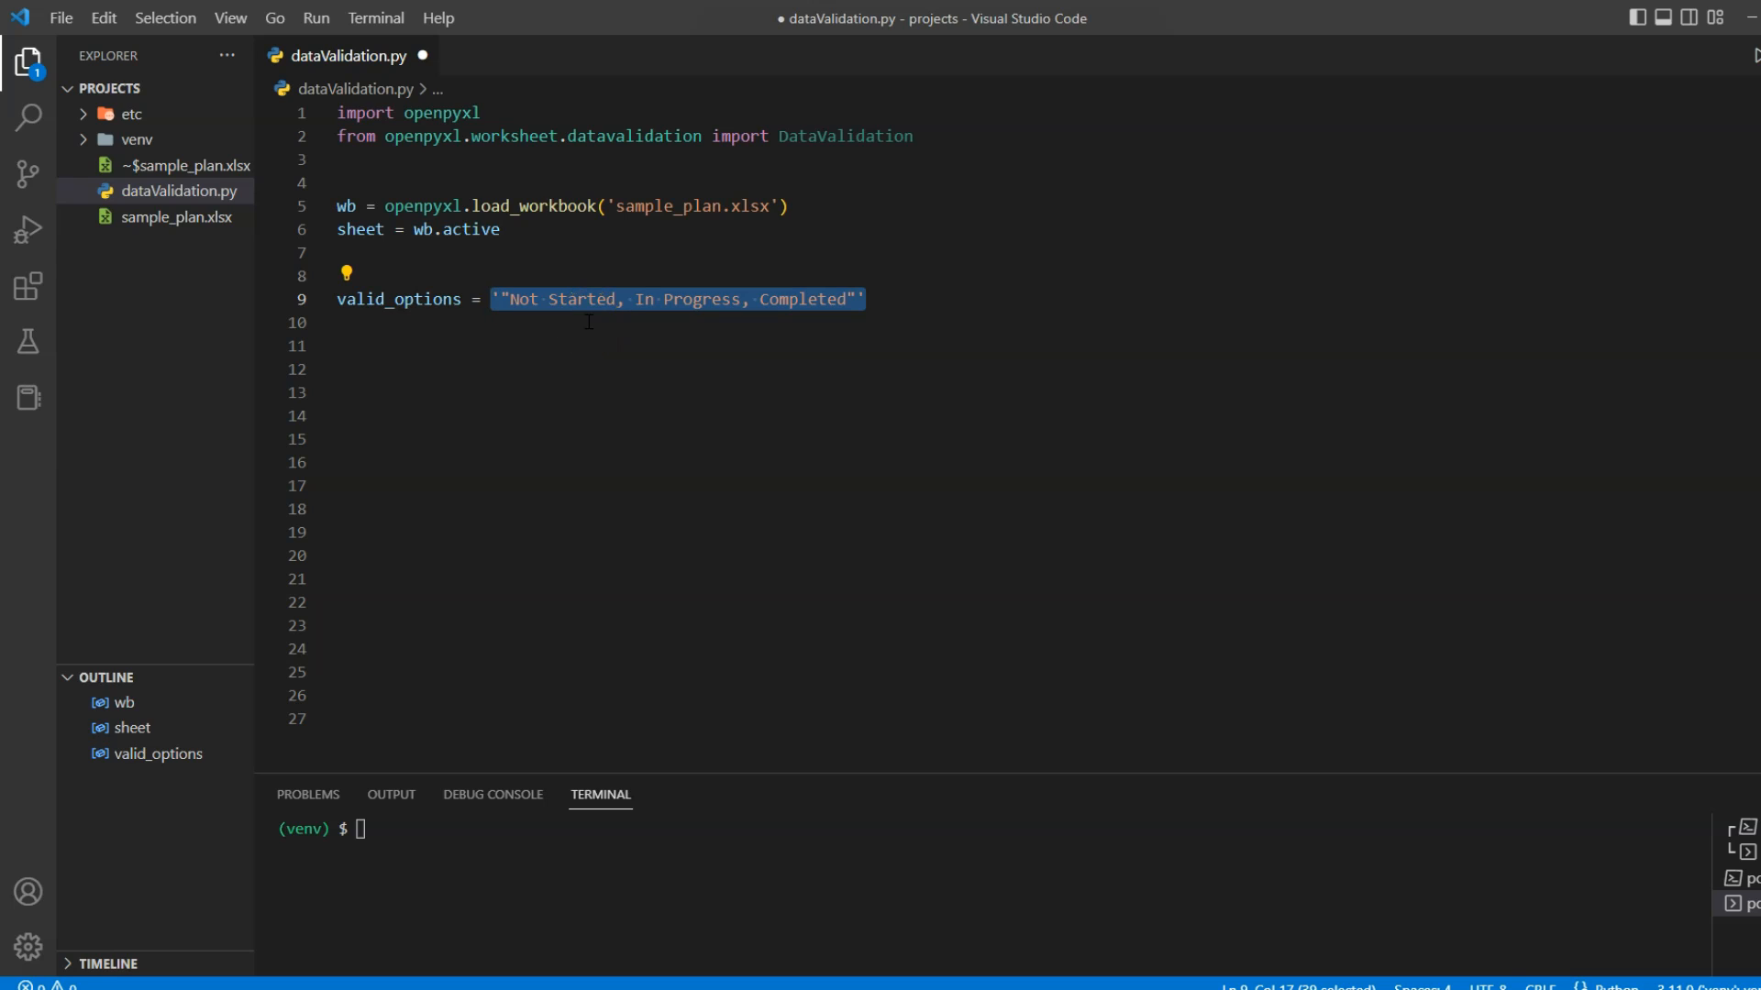
# Create rule = DataValidation(type='list', formula1=valid_options, allow_blank=True) and highlight that line
pyautogui.write("rule = DataValidation(type='list', formula1=valid_options, allow_blank=True)")
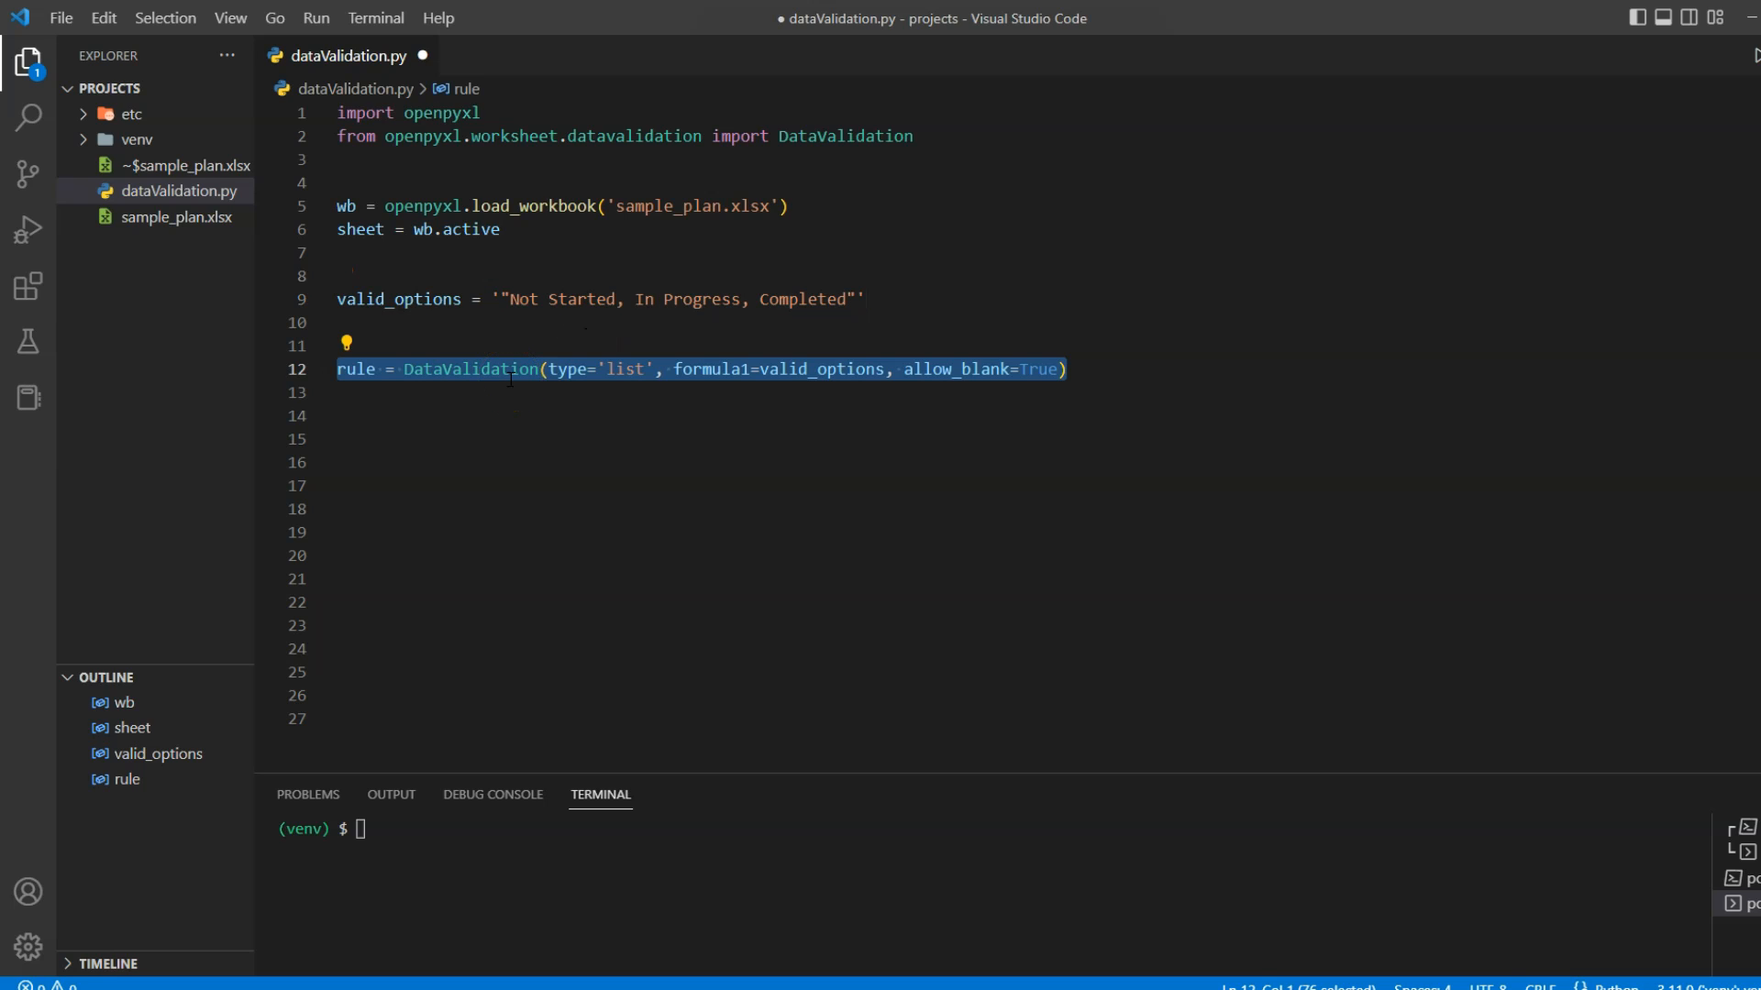
pyautogui.doubleClick(623, 369)
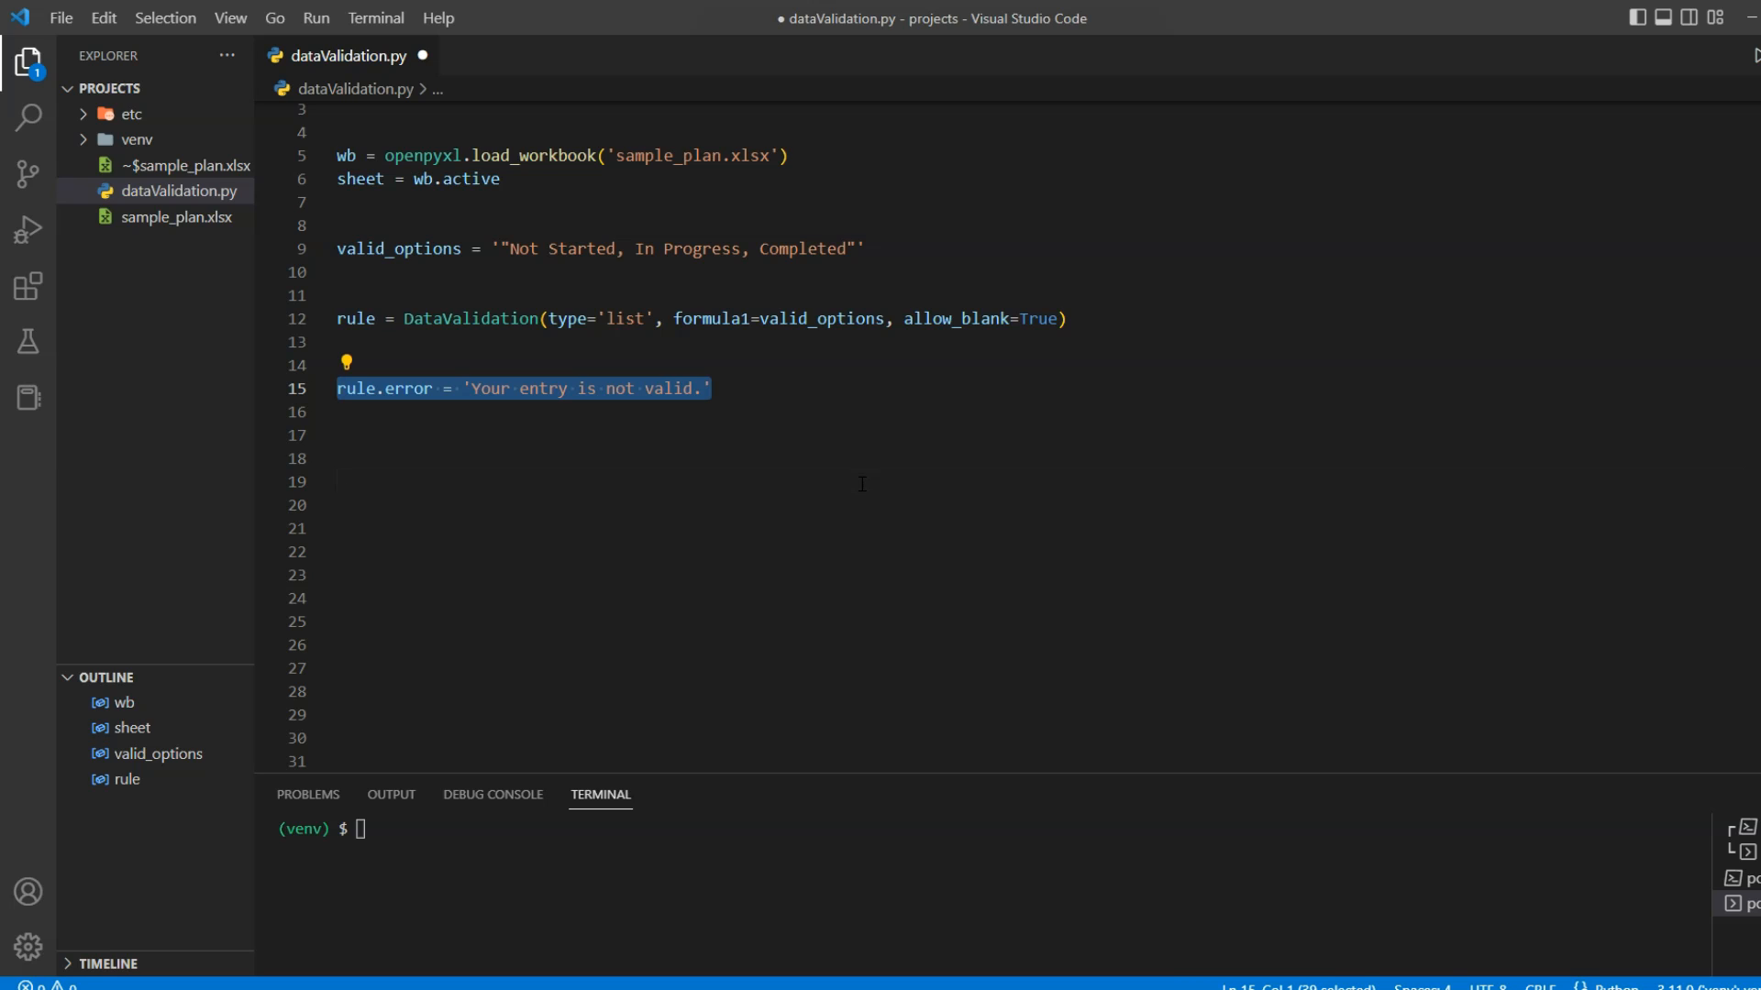
# Set the rule's error title to 'Invalid Entry' and its prompt to 'Please select from the list.'
pyautogui.write("rule.errorTitle = 'Invalid Entry'")
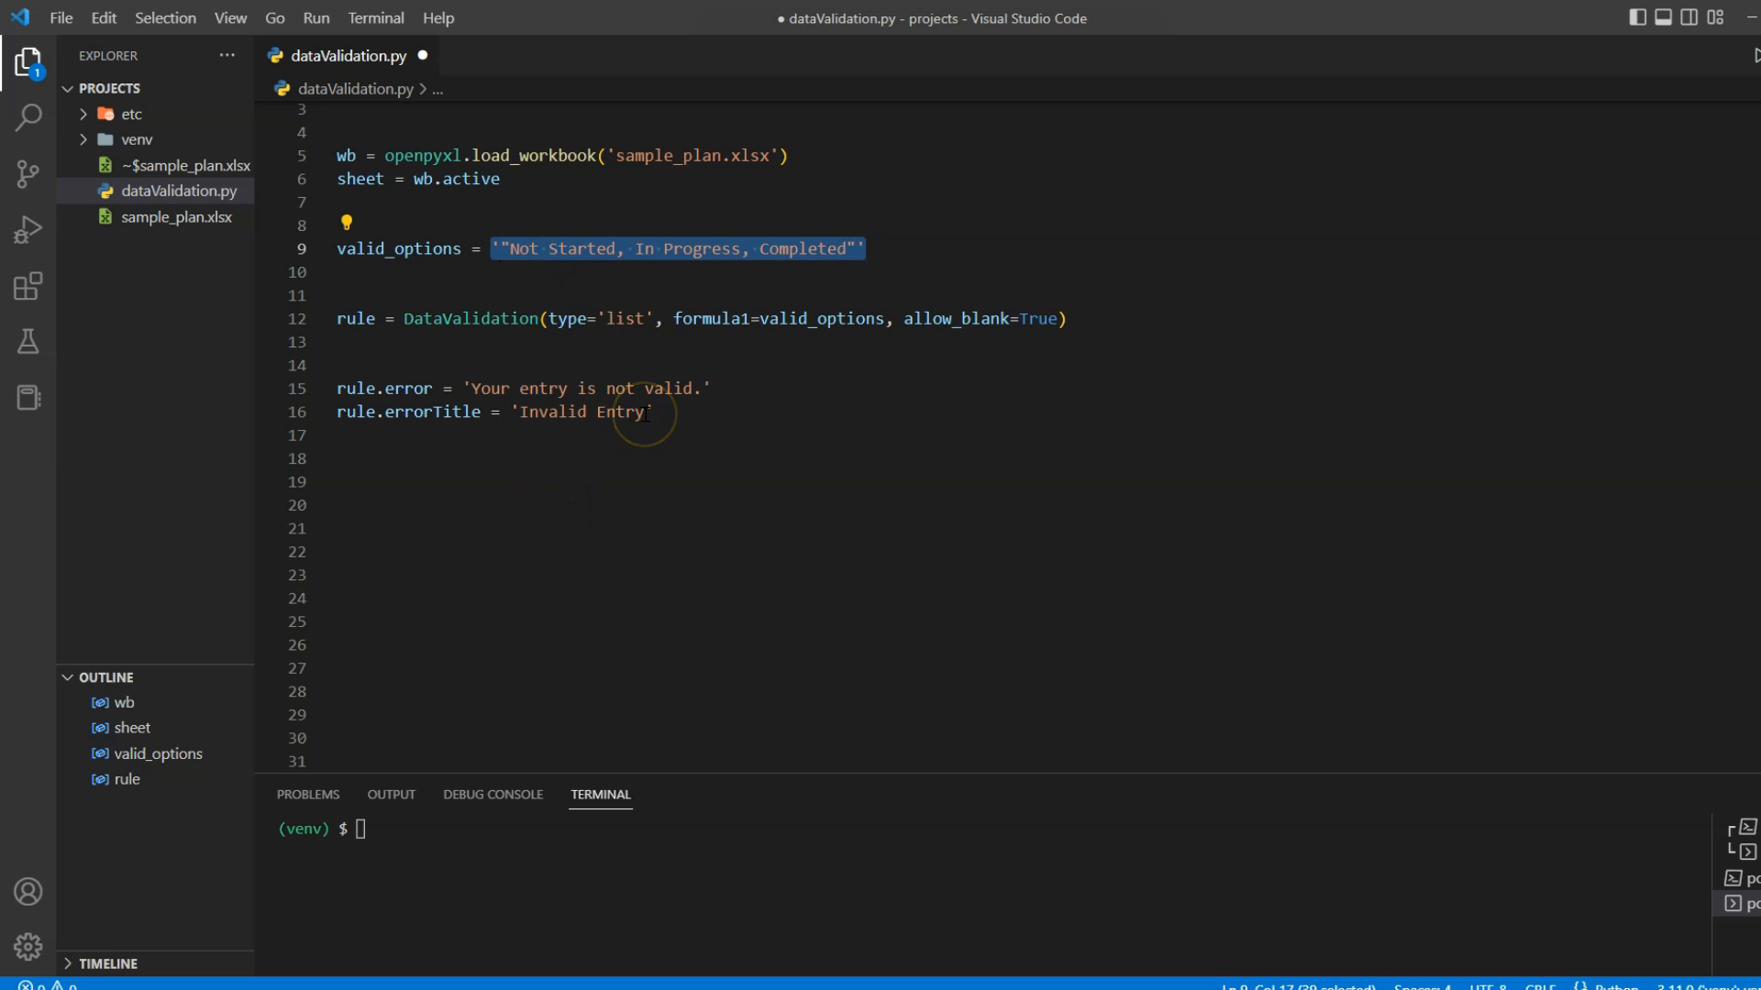
pyautogui.doubleClick(584, 412)
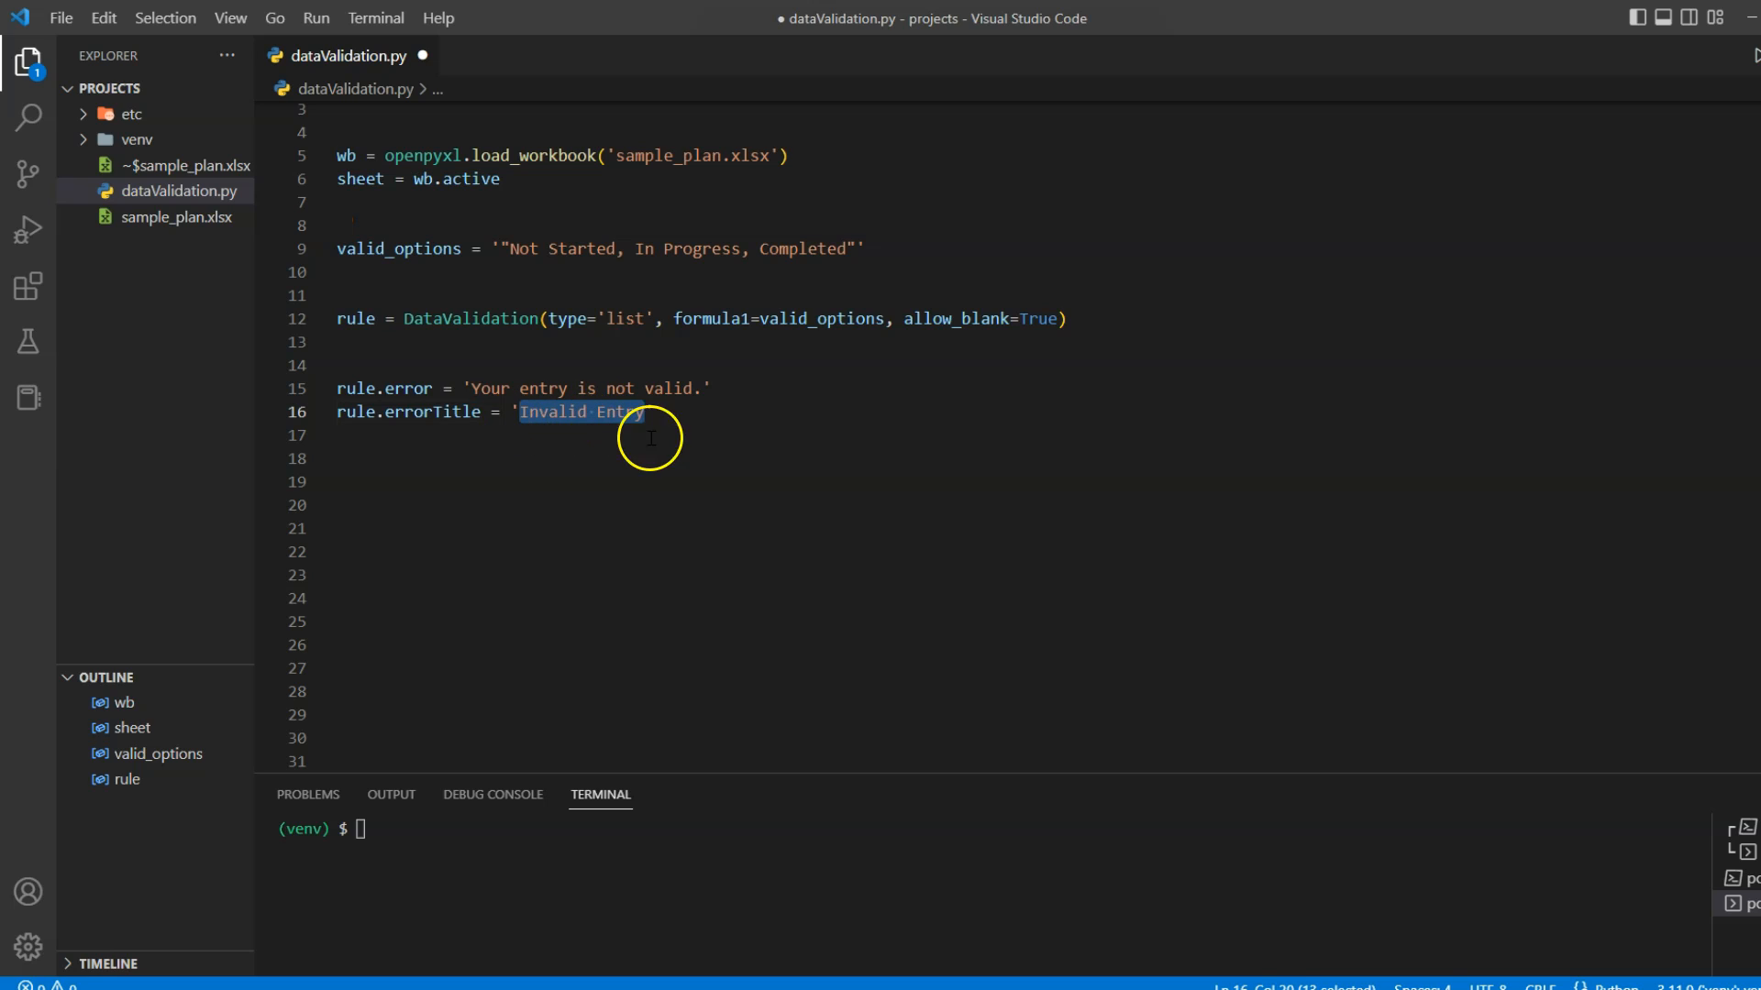
pyautogui.write("rule.prompt = 'Please select from the list.'")
pyautogui.click(1025, 668)
pyautogui.write("wb.save('file.xlsx")
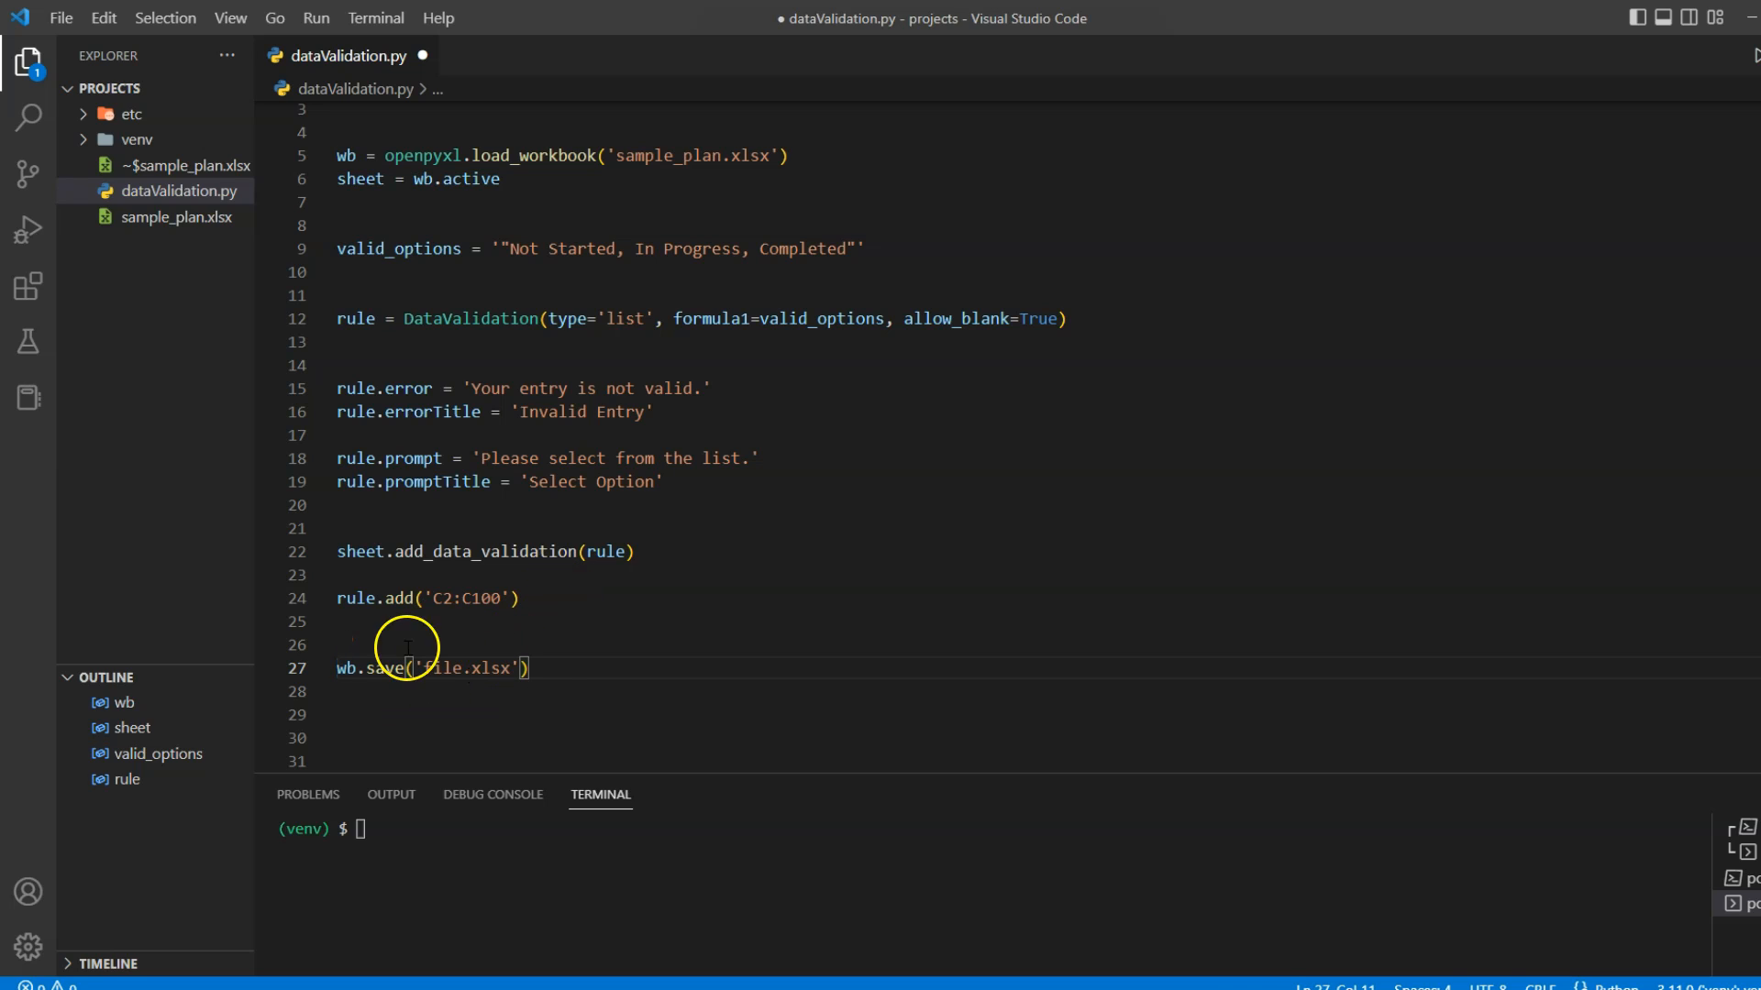
# Start typing the rule's prompt title line in dataValidation.py
pyautogui.write('p')
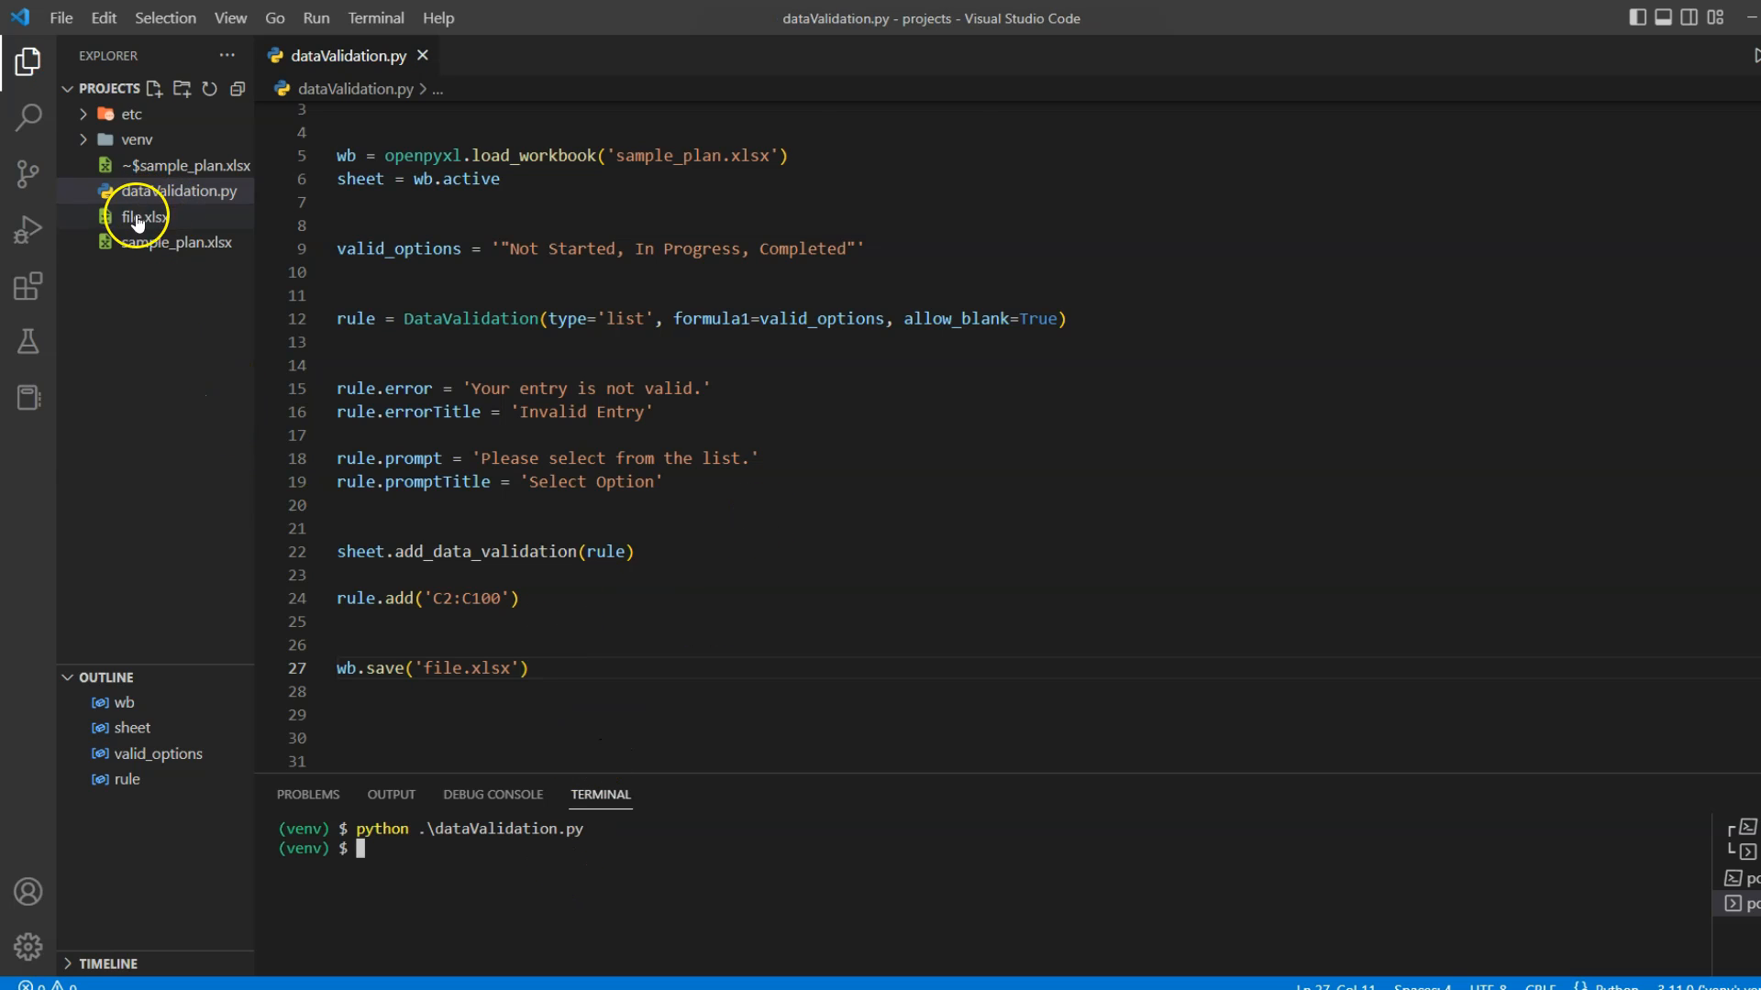
pyautogui.moveTo(143, 216)
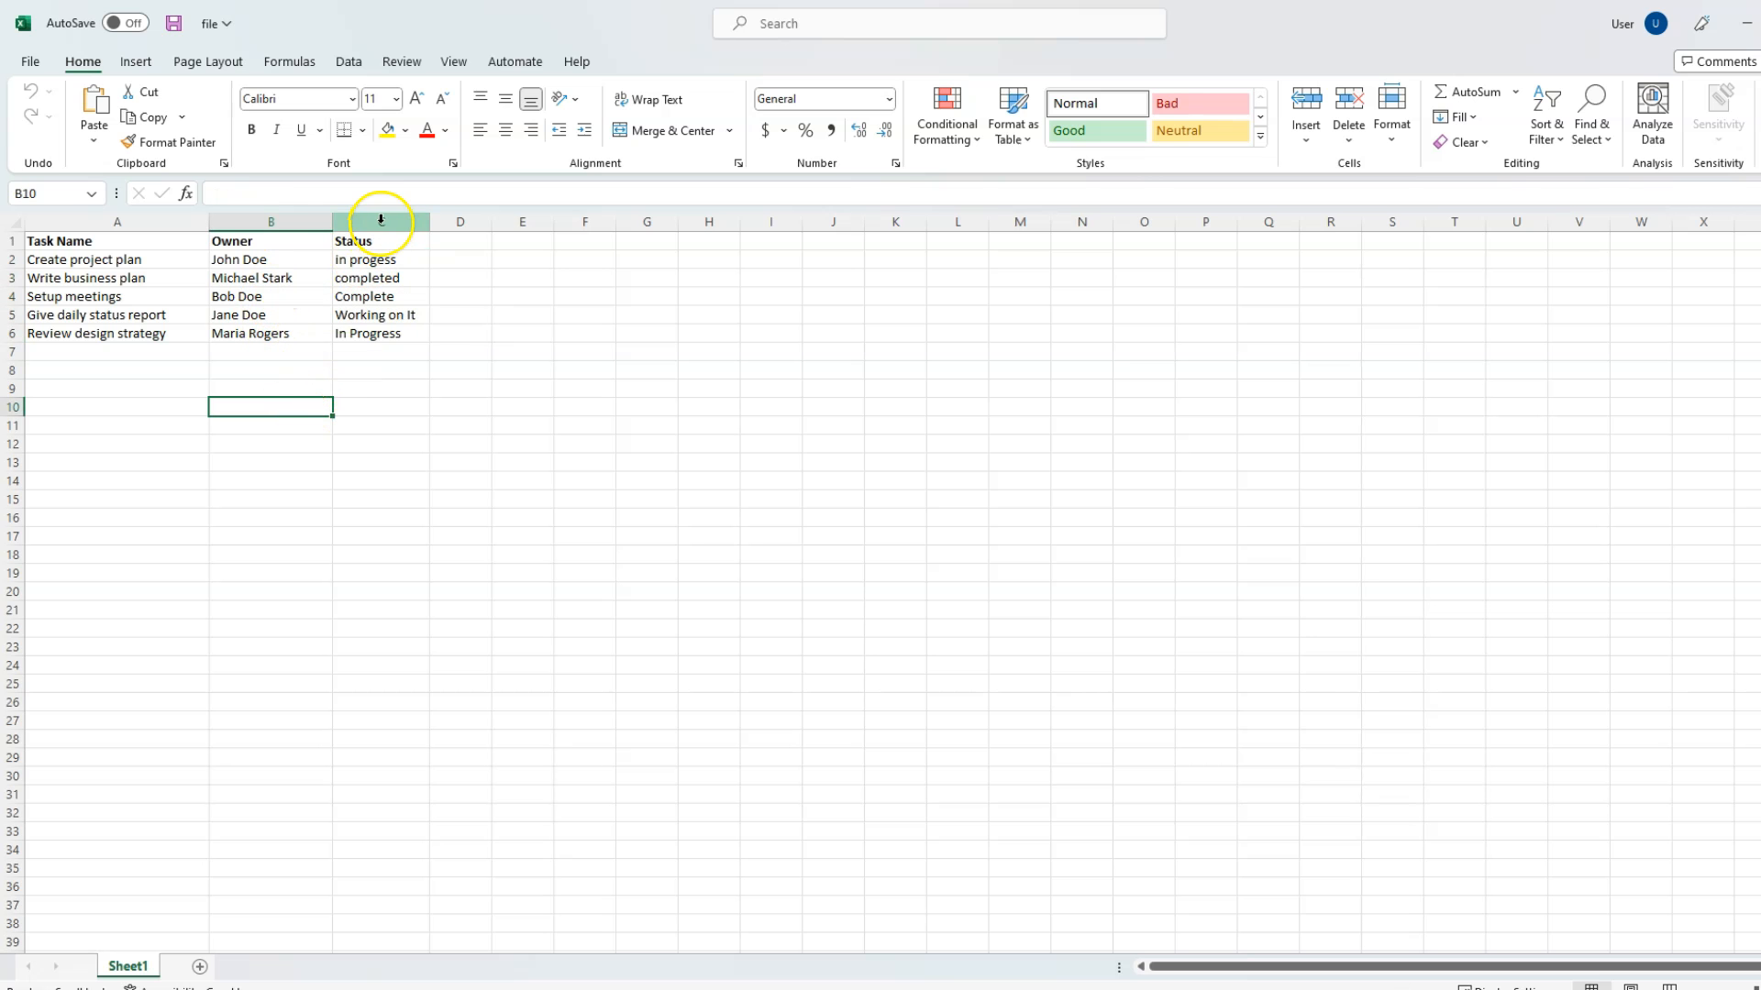
# Select the Status cells in file.xlsx to test the validation
pyautogui.click(381, 260)
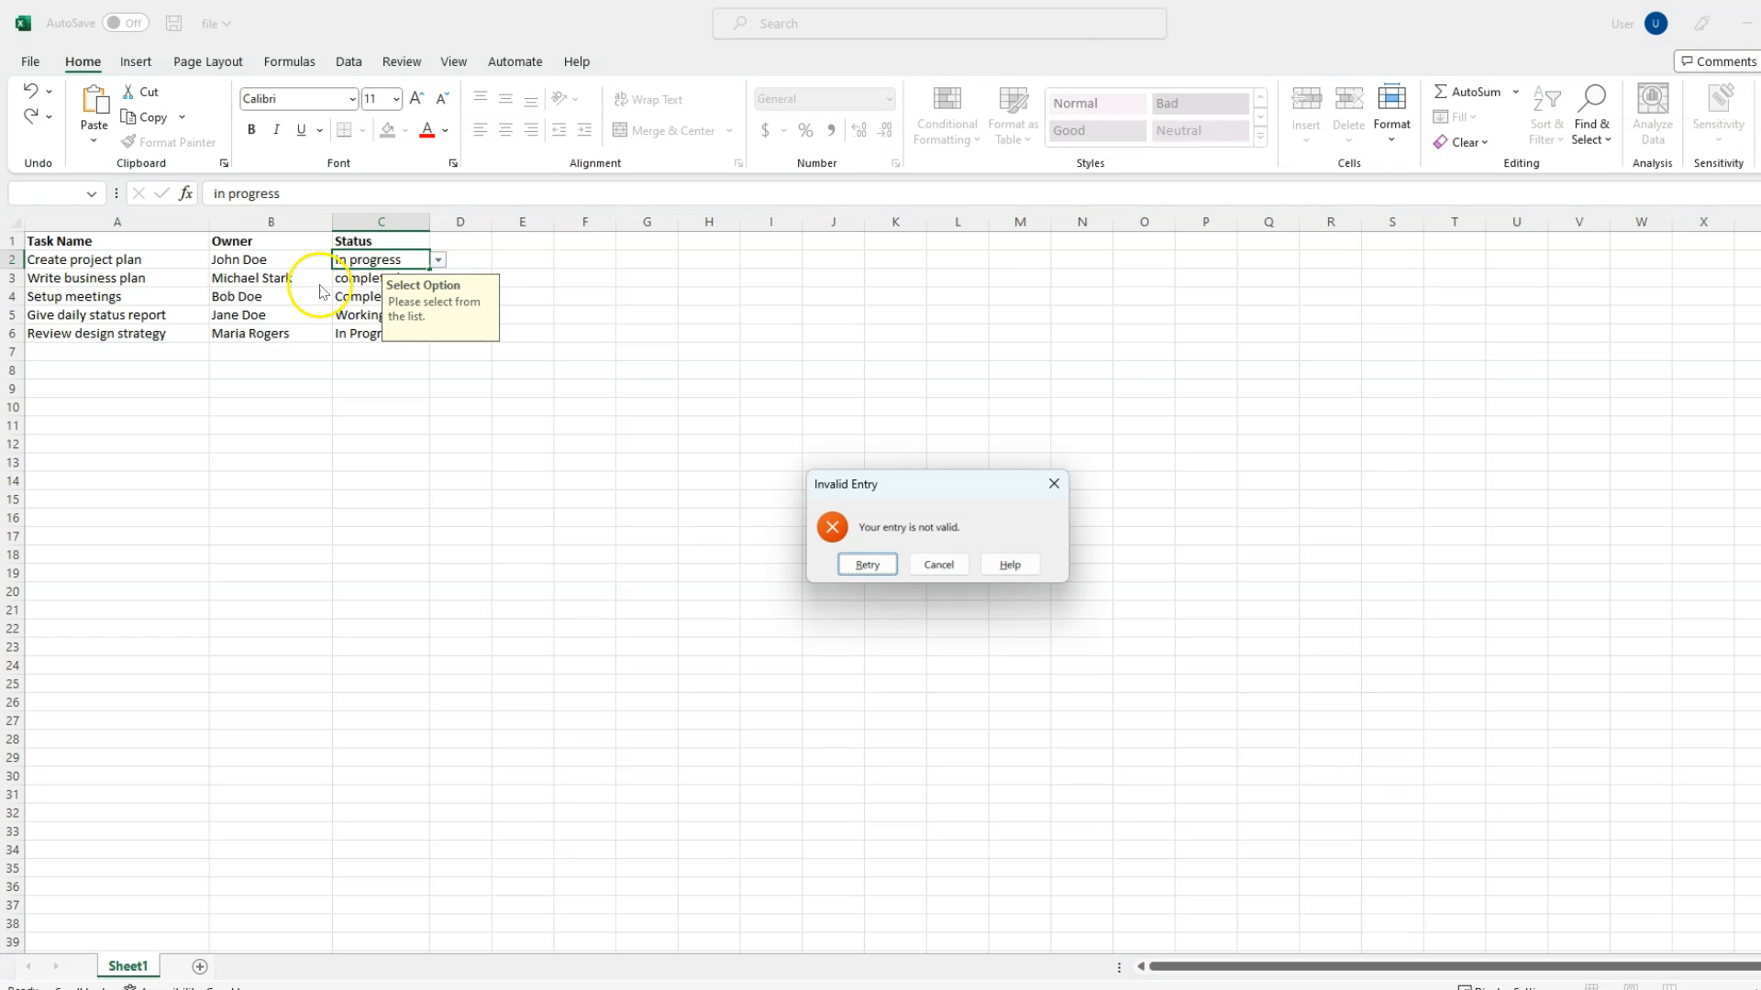
pyautogui.moveTo(937, 525)
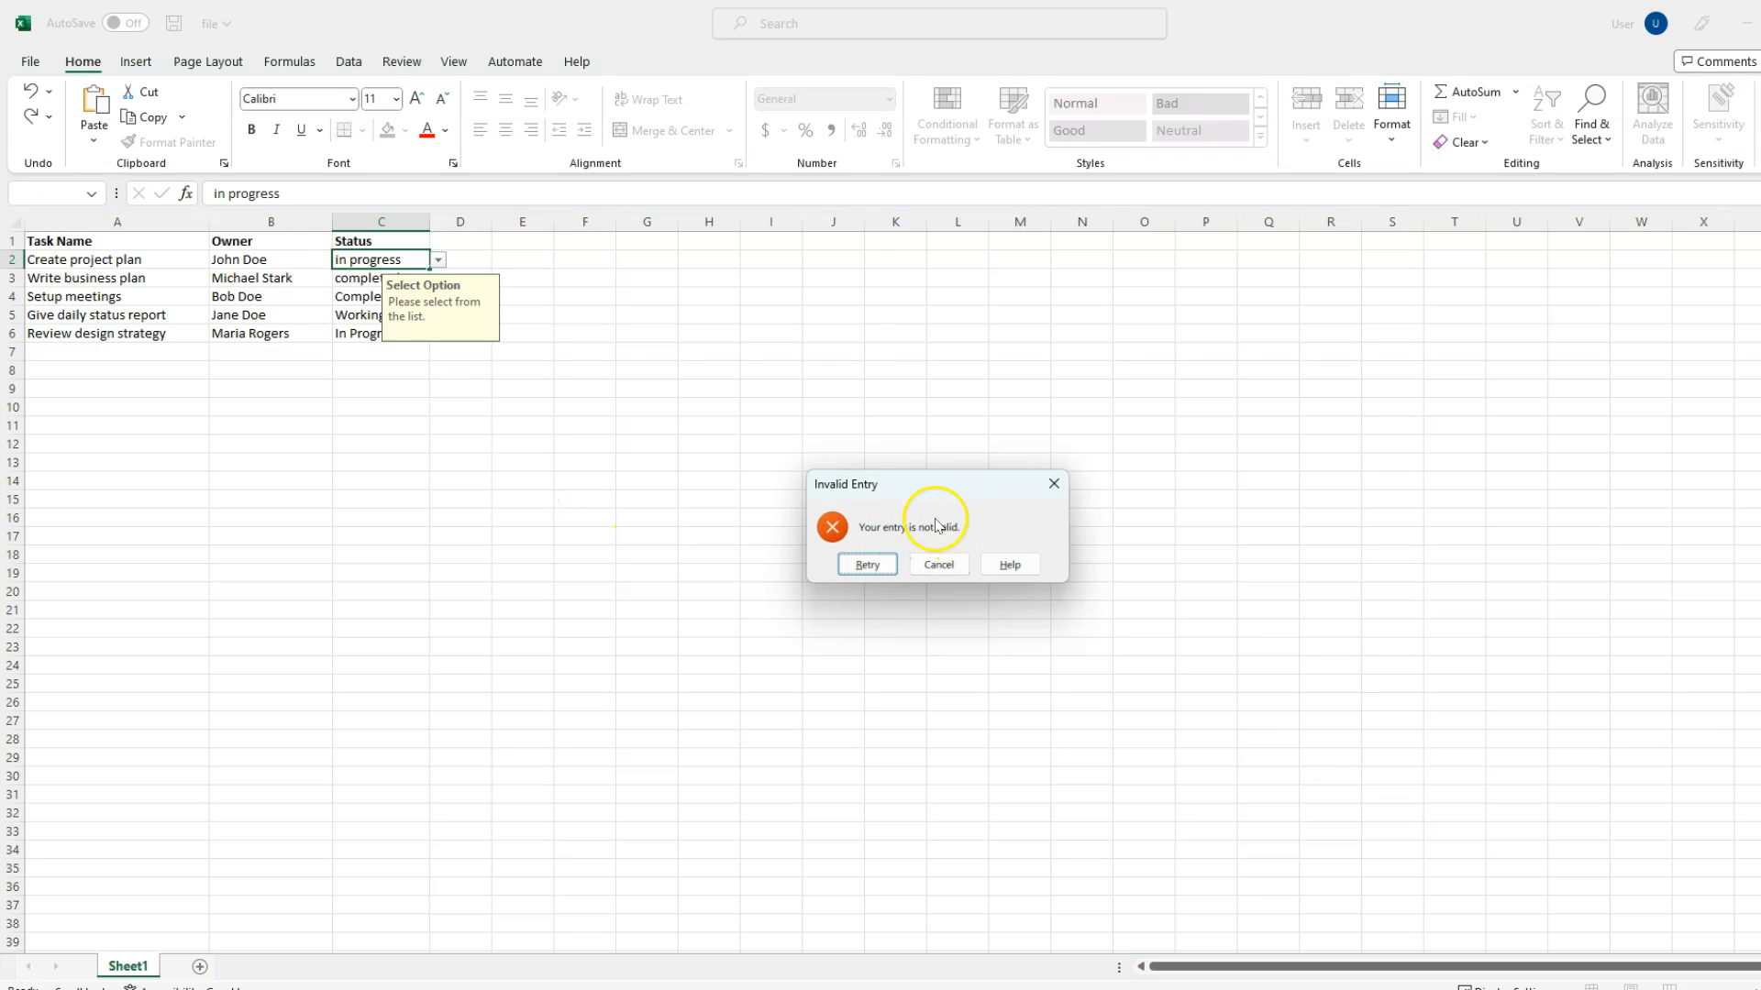
pyautogui.moveTo(853, 494)
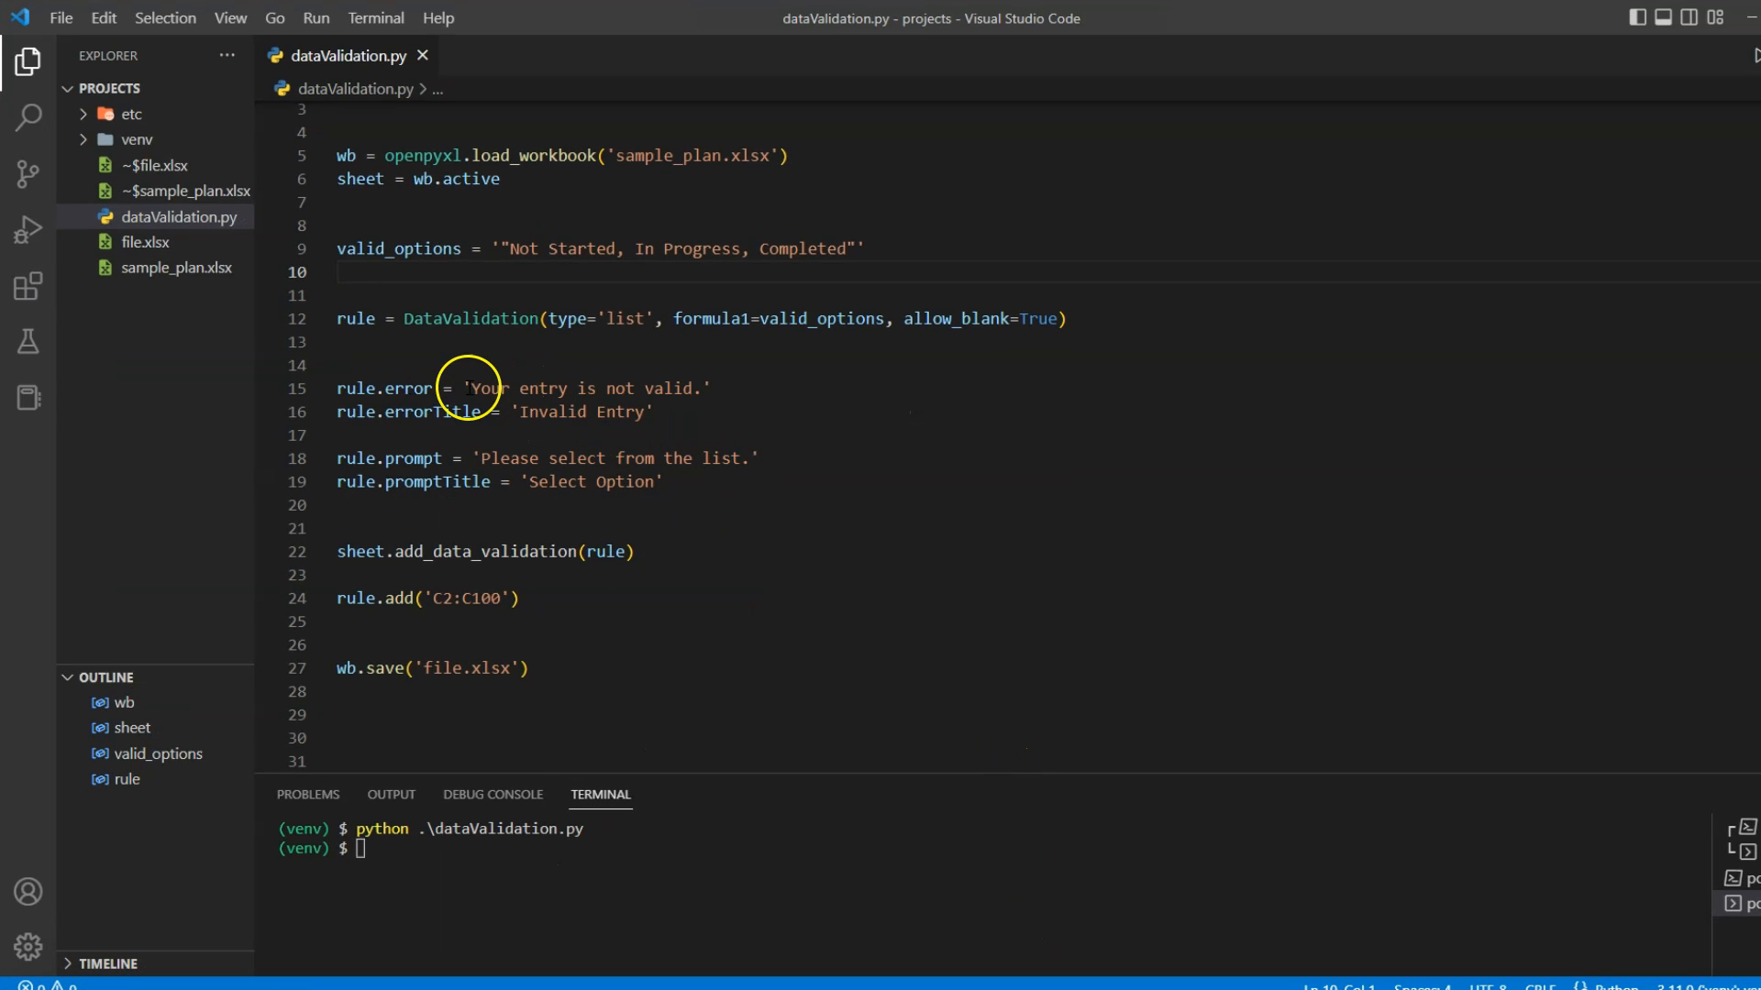
pyautogui.moveTo(471, 388); pyautogui.dragTo(693, 389)
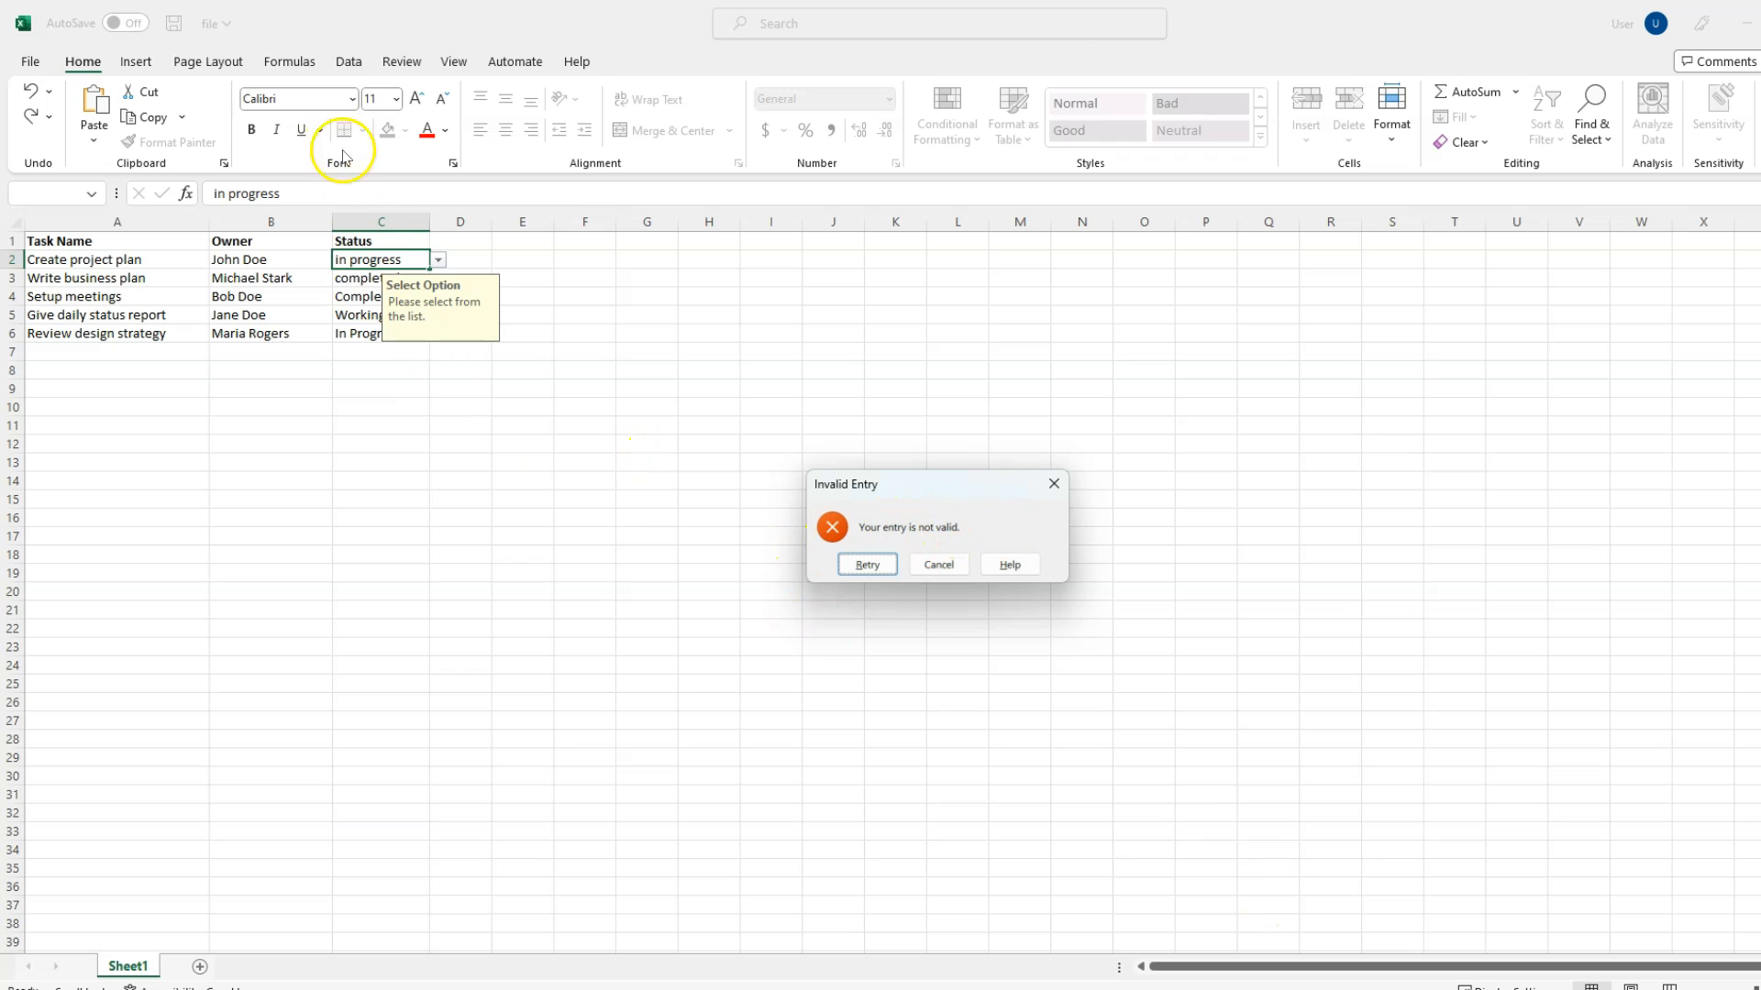
pyautogui.moveTo(401, 376)
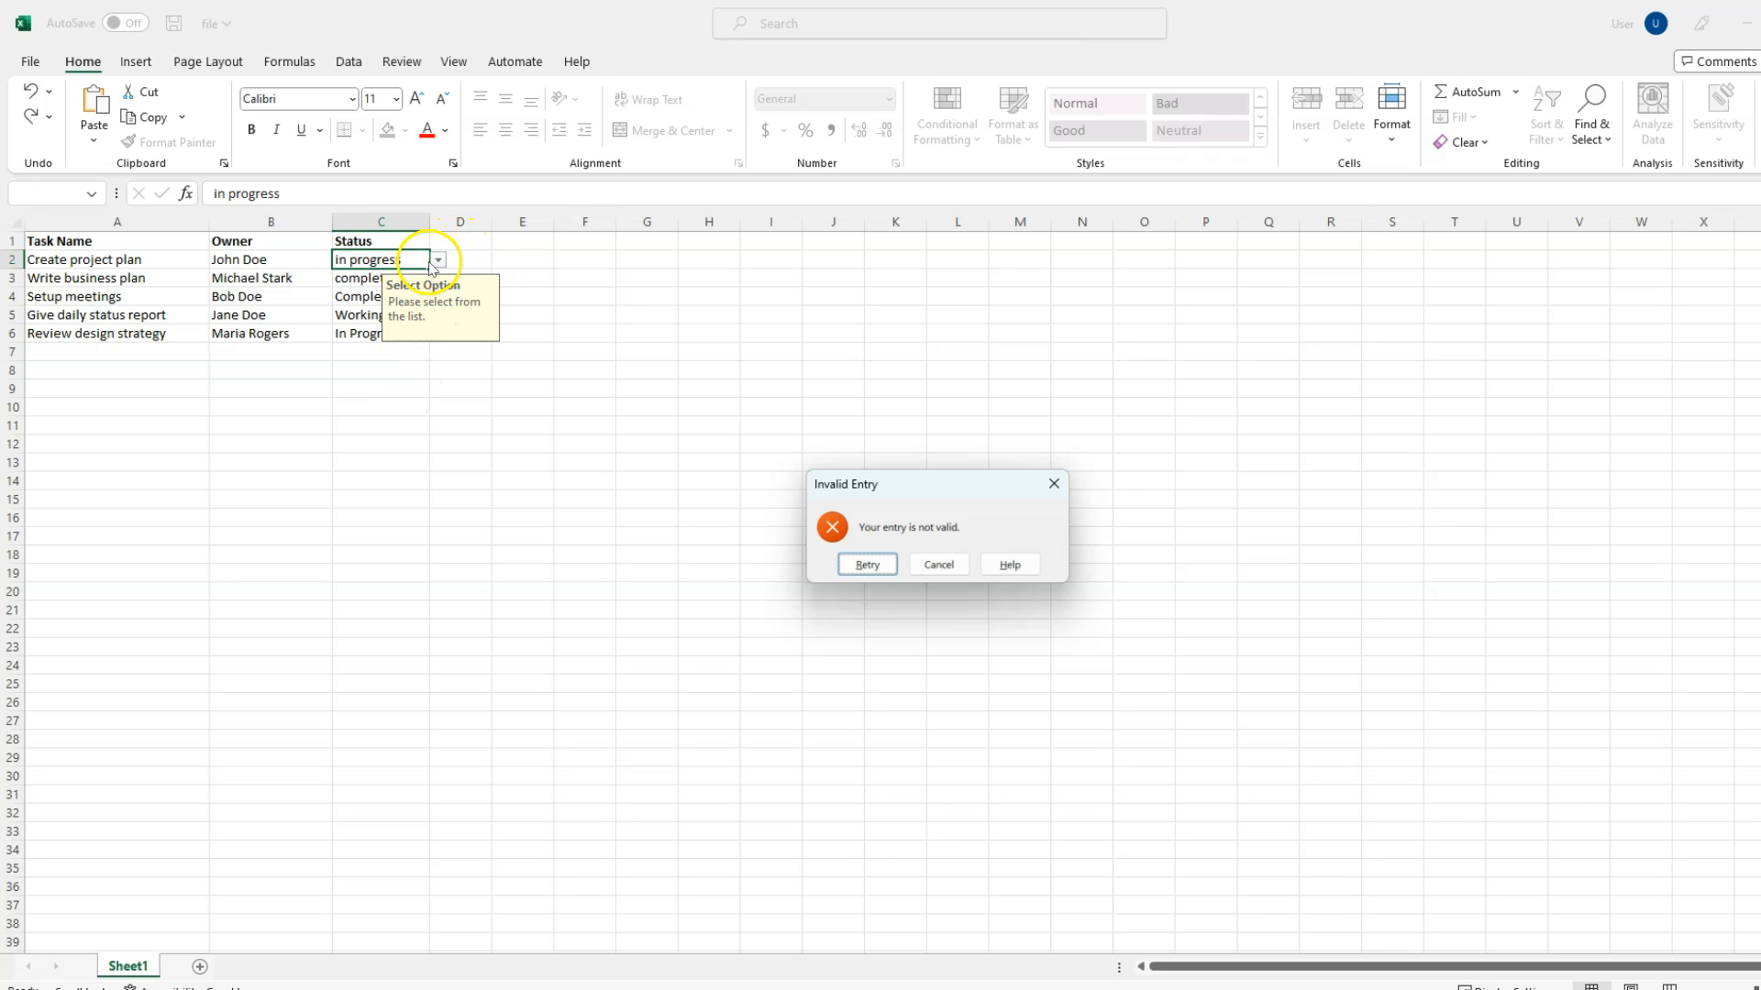
# Pick In Progress for C2 from the dropdown list and save file.xlsx
pyautogui.click(866, 564)
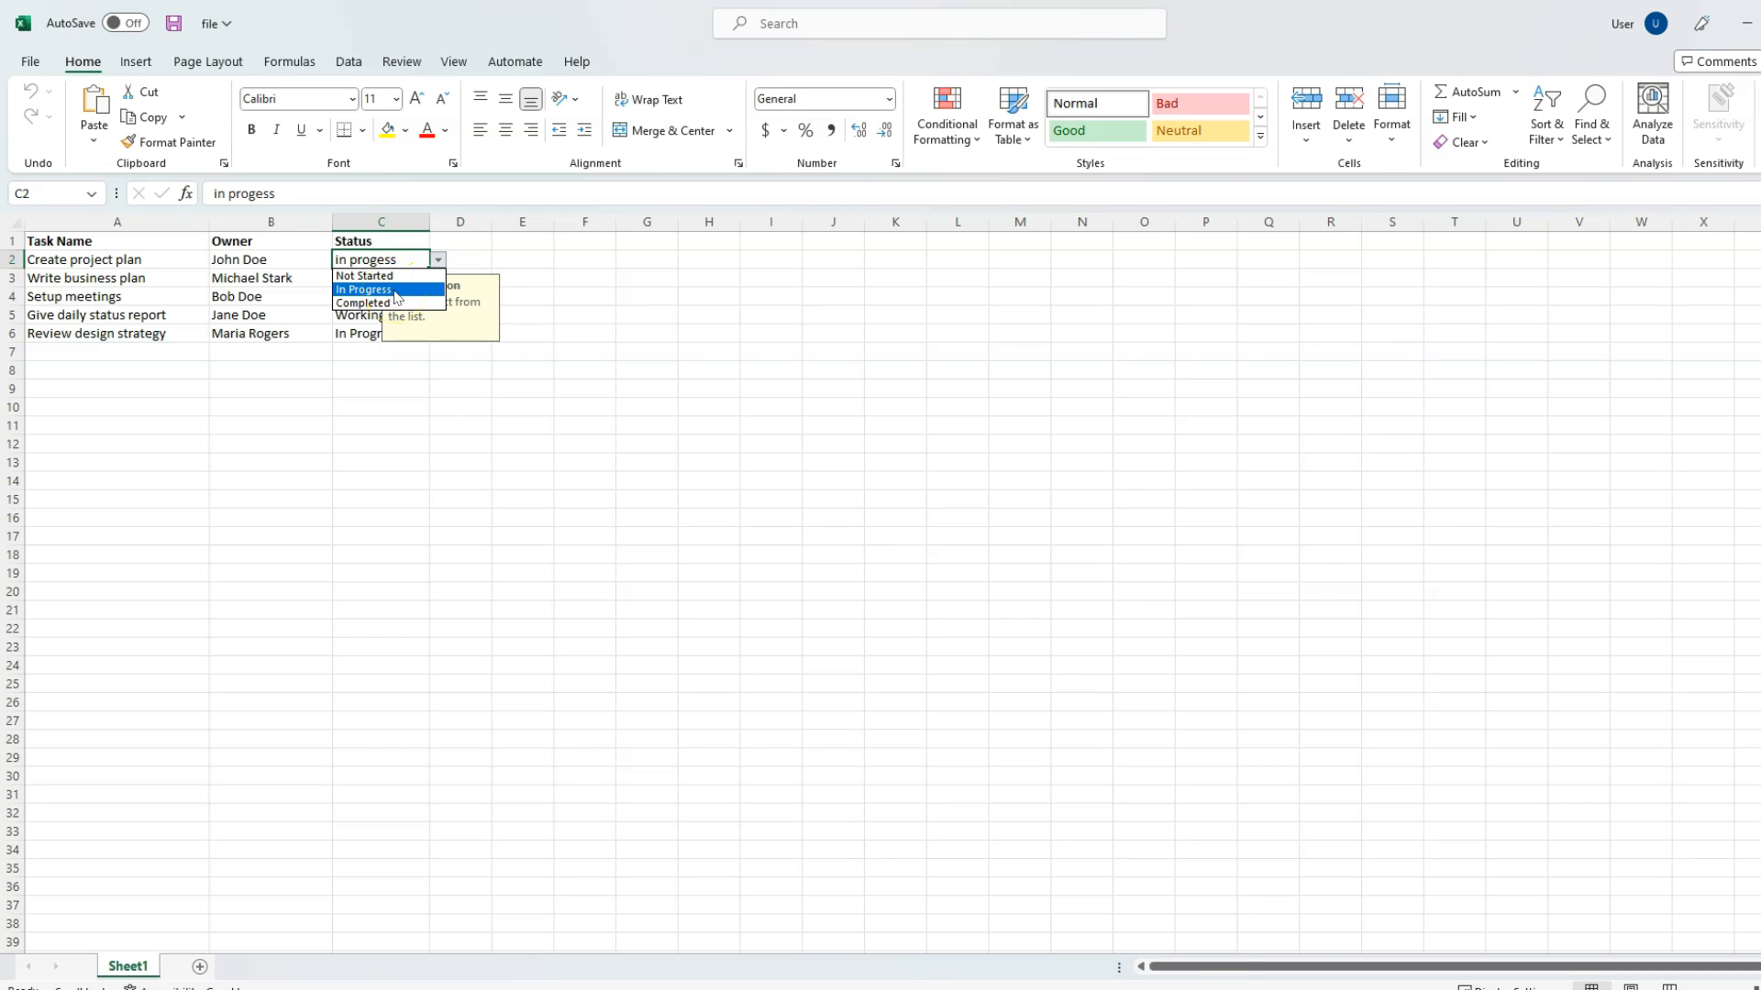
pyautogui.click(363, 288)
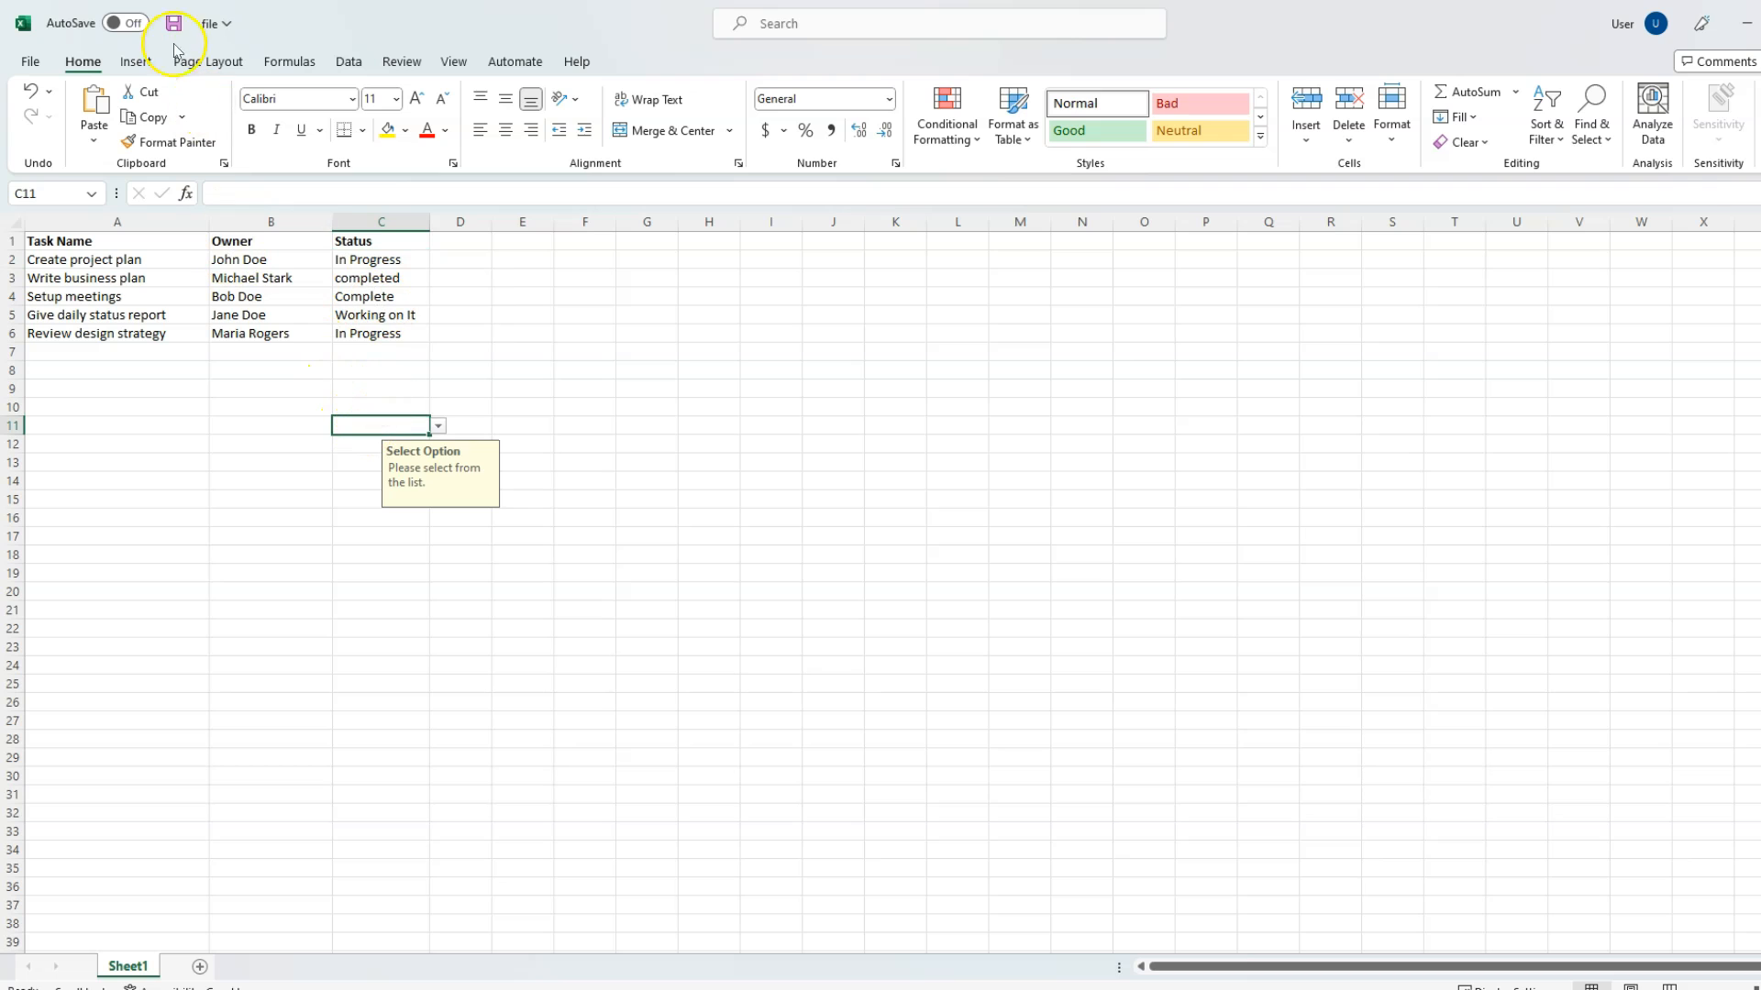
pyautogui.click(173, 22)
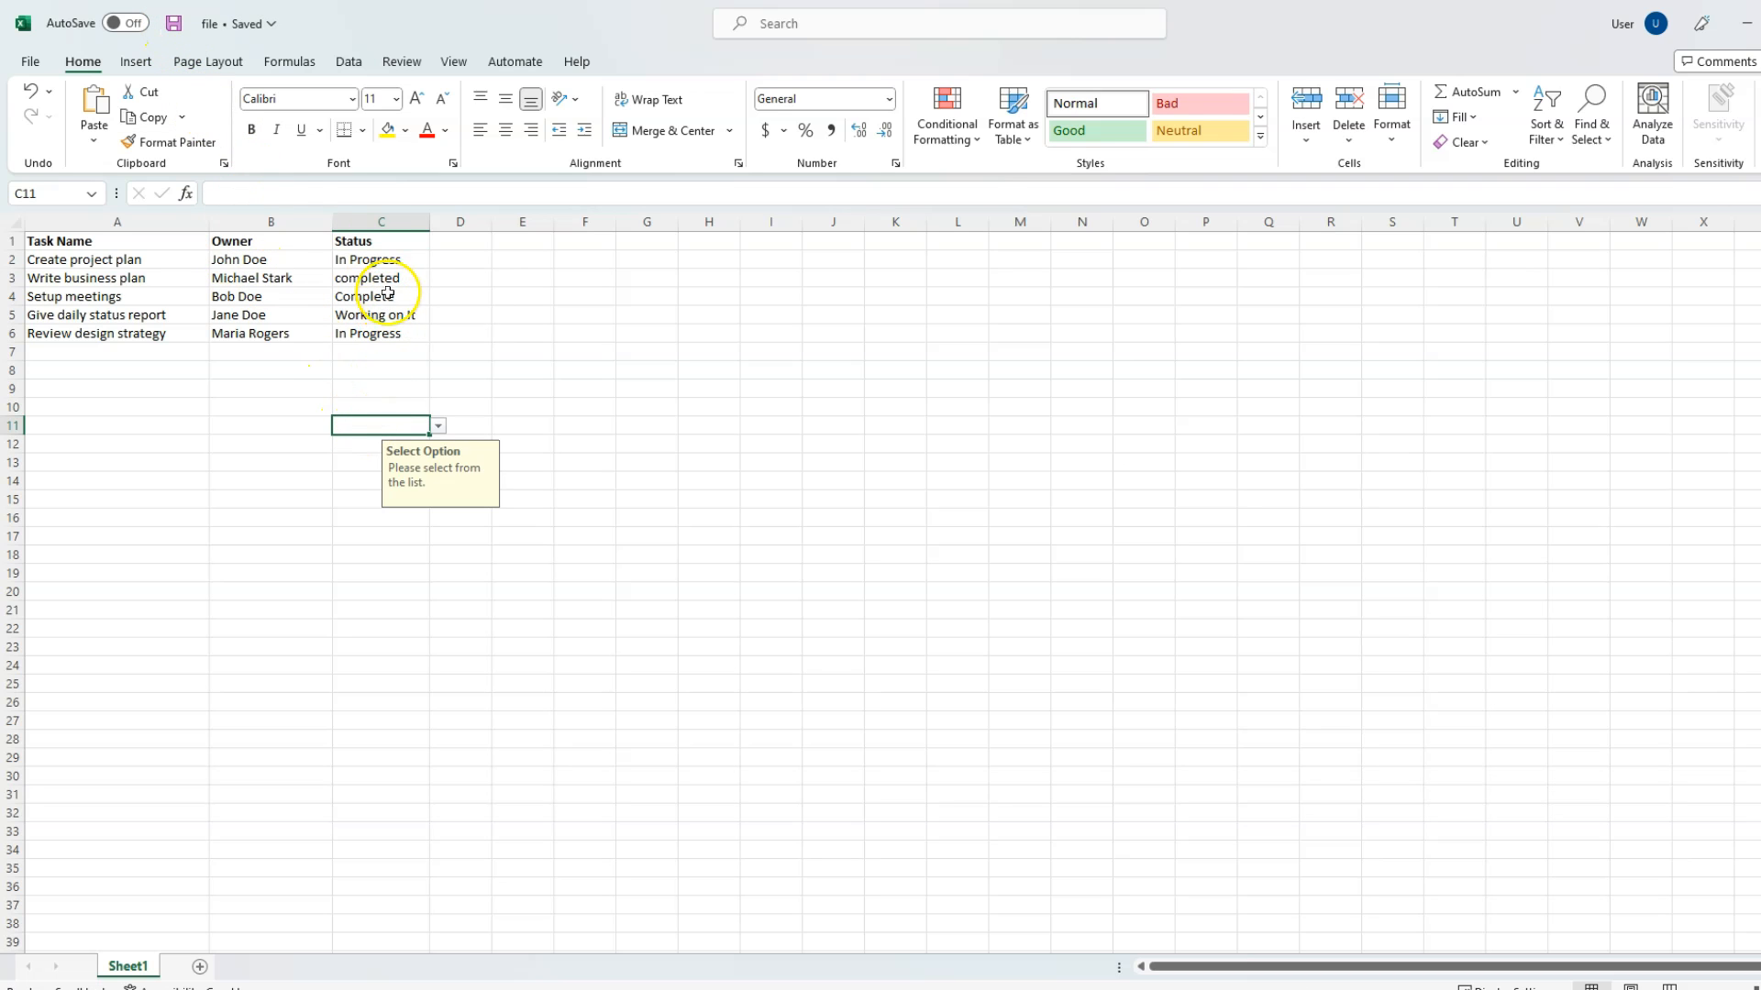